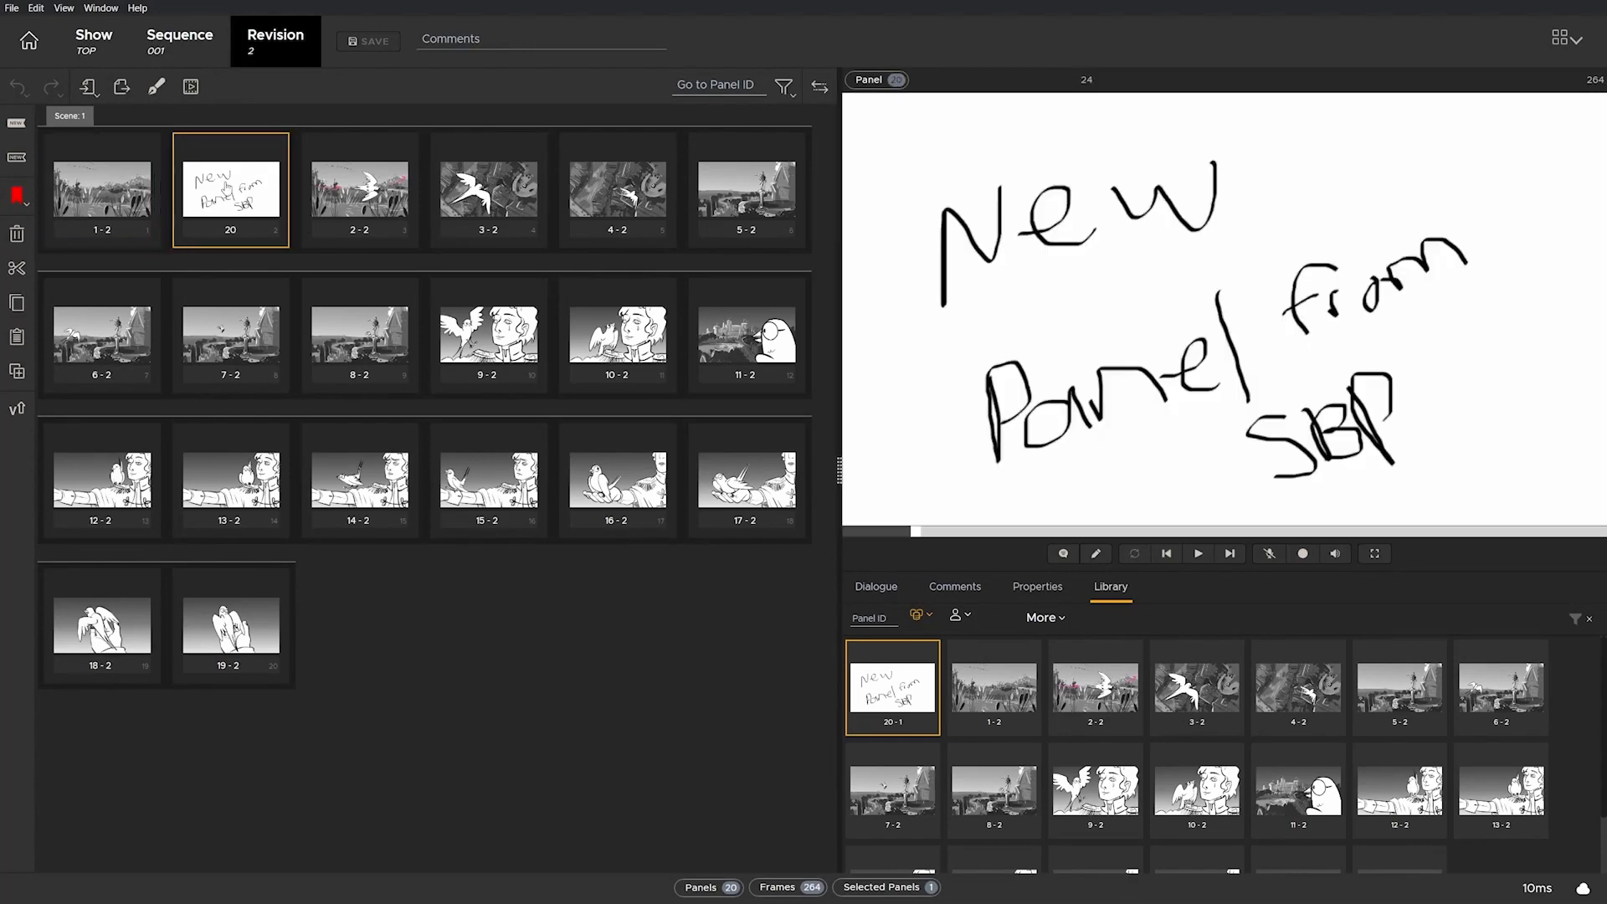
pyautogui.moveTo(170, 191)
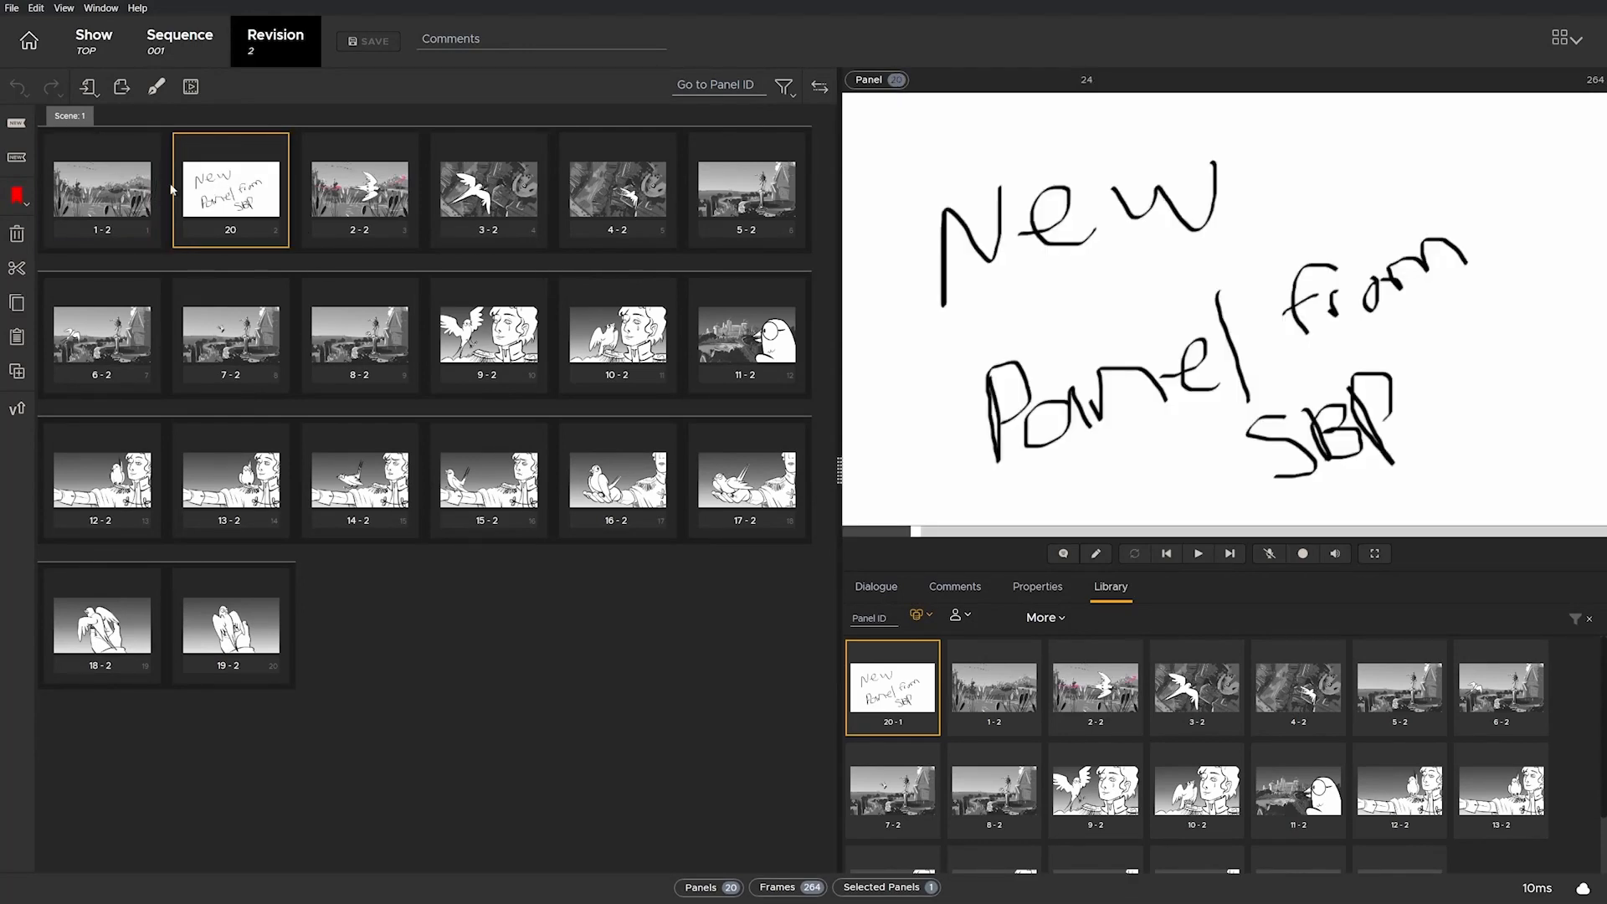
pyautogui.moveTo(119, 207)
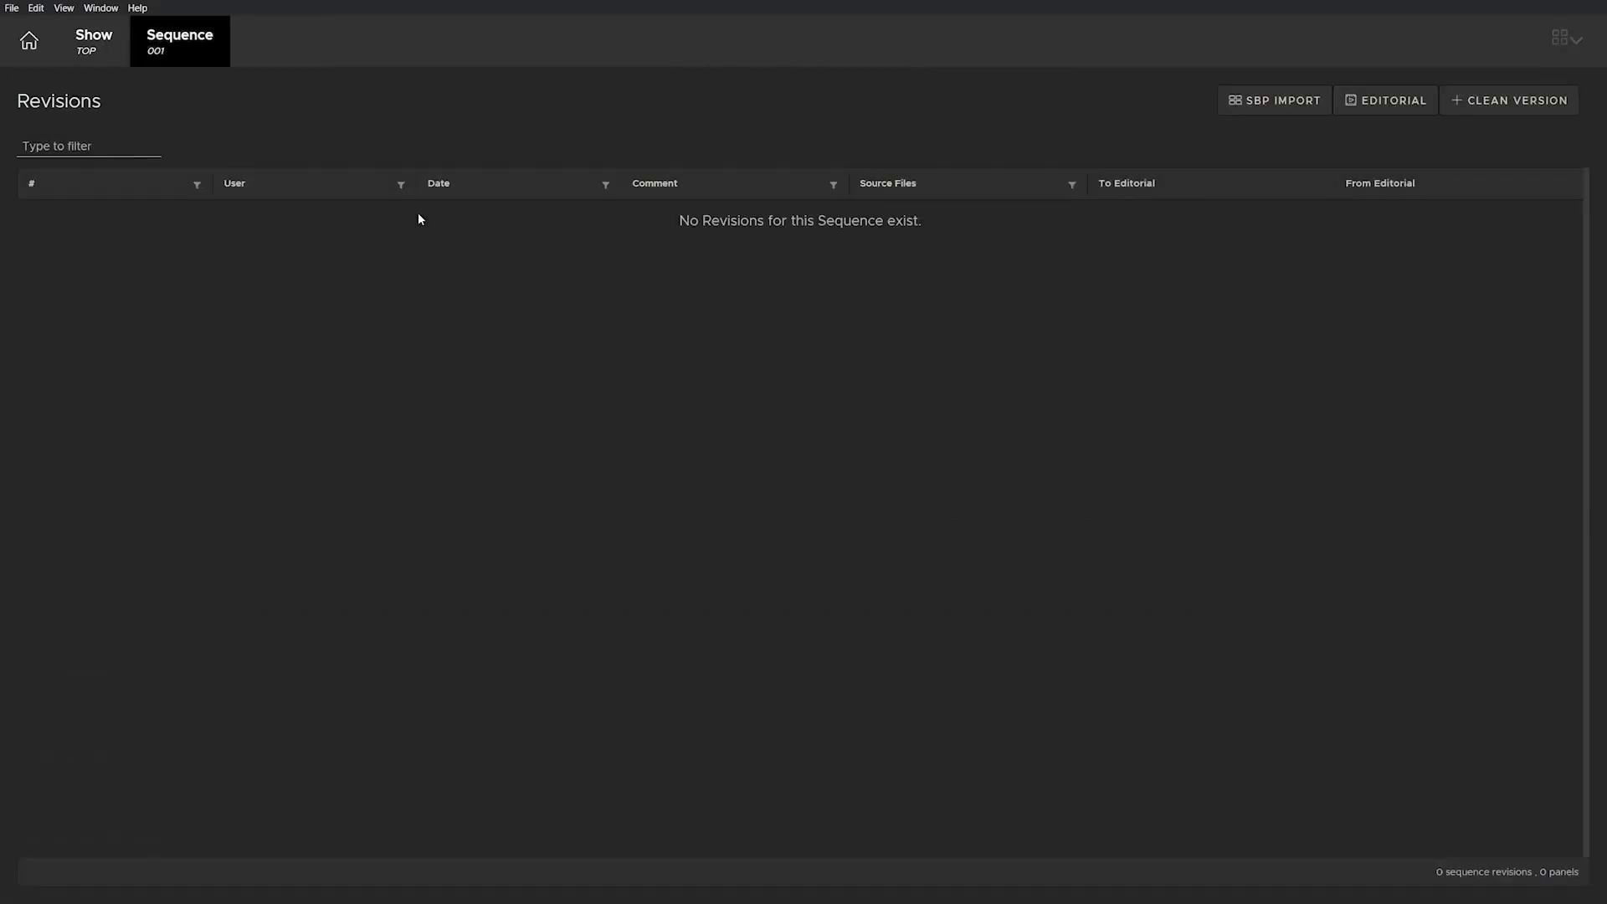
# Step: Start a new revision for Sequence 001 holding the 19 imported panels
pyautogui.click(1510, 100)
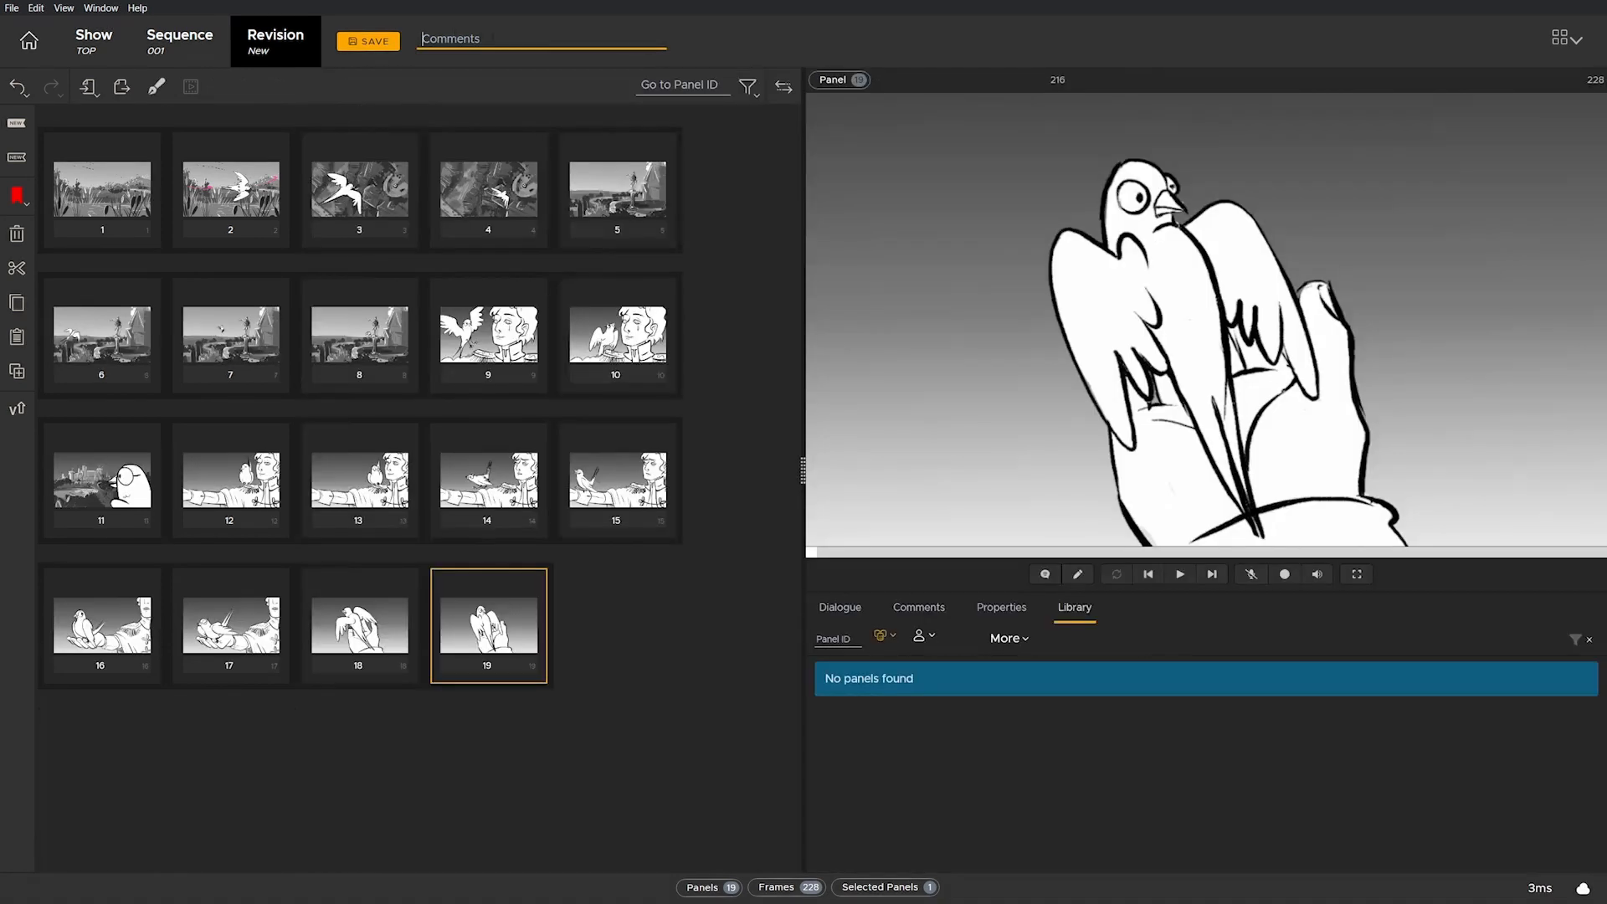
# Step: Save the 19 panels as revision 1 commented 'Manually Imported Panels' and begin the Storyboard Pro export
pyautogui.write('Manually Imported Panels')
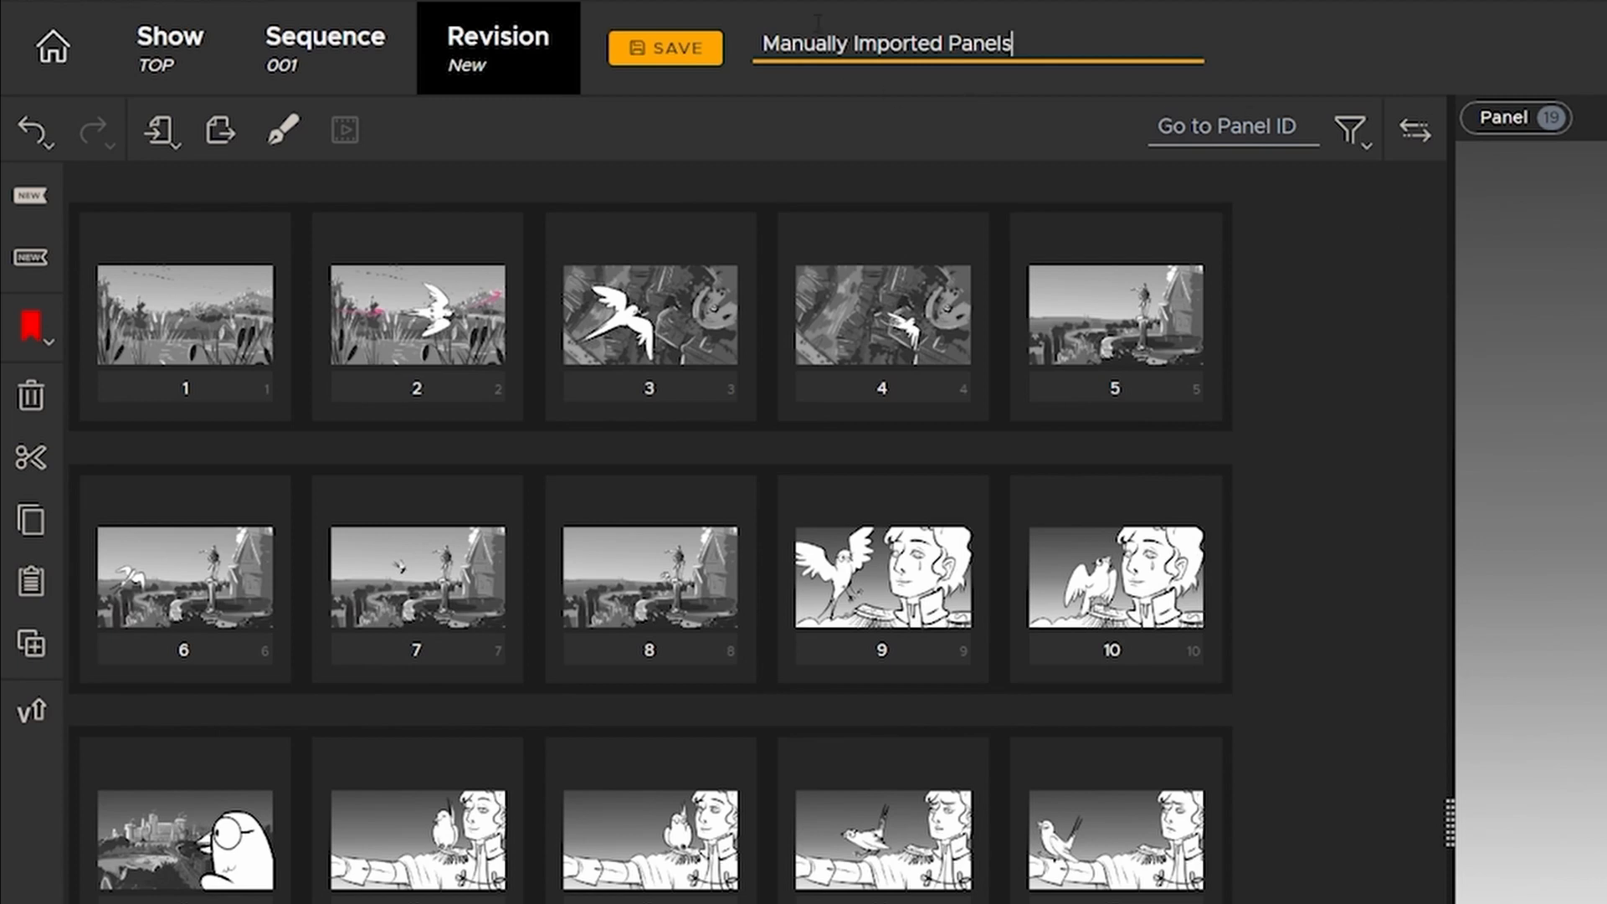
pyautogui.moveTo(681, 48)
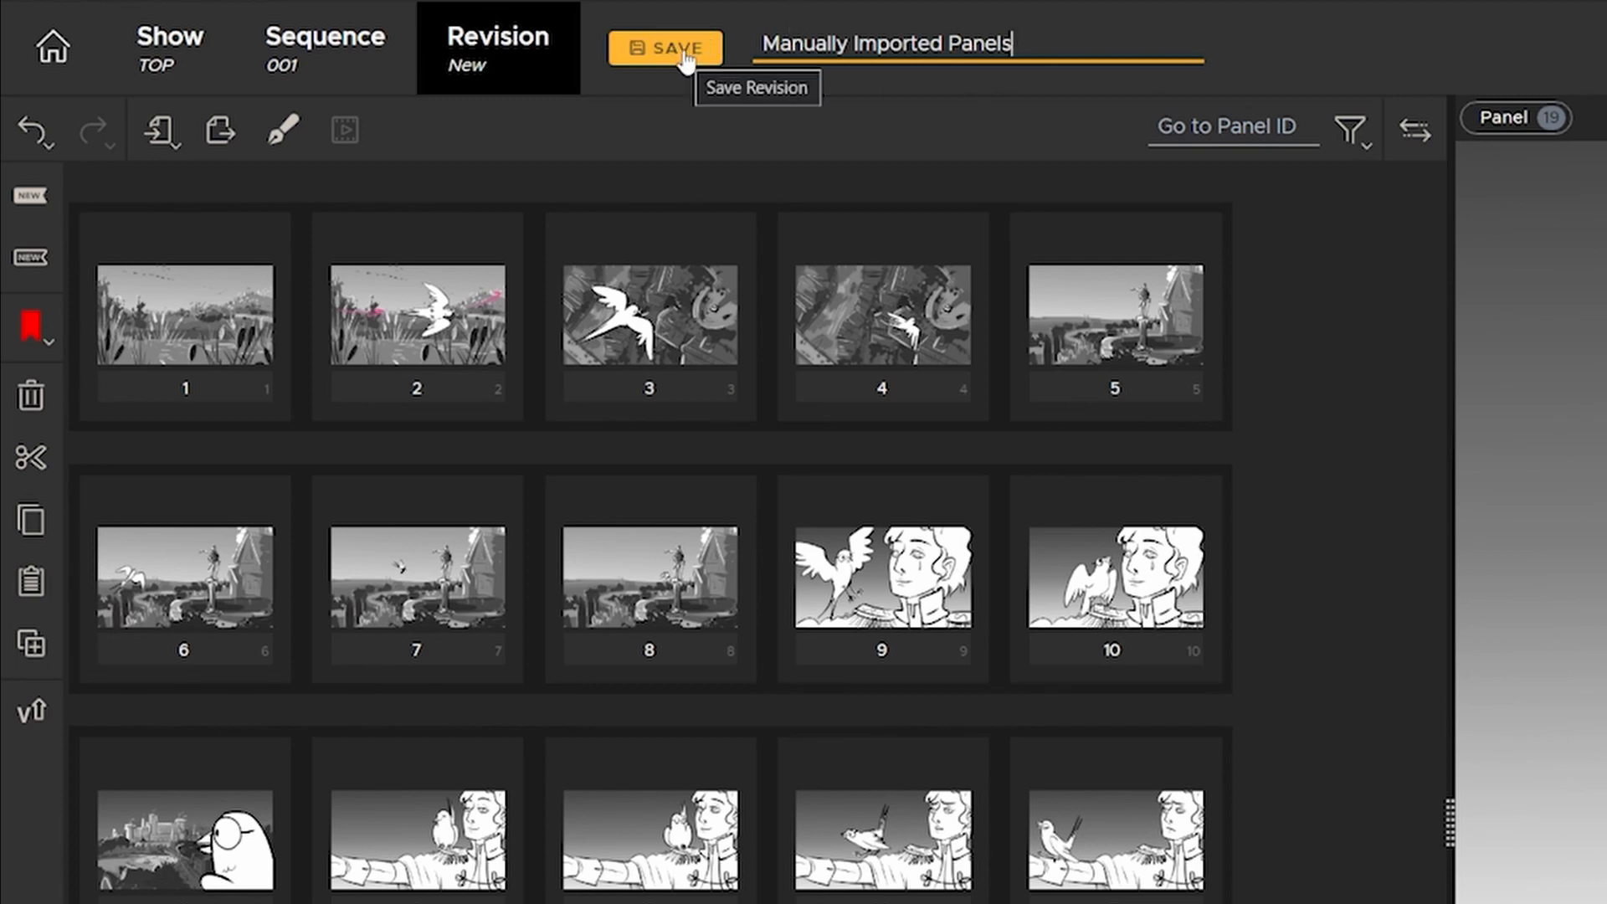
pyautogui.click(664, 48)
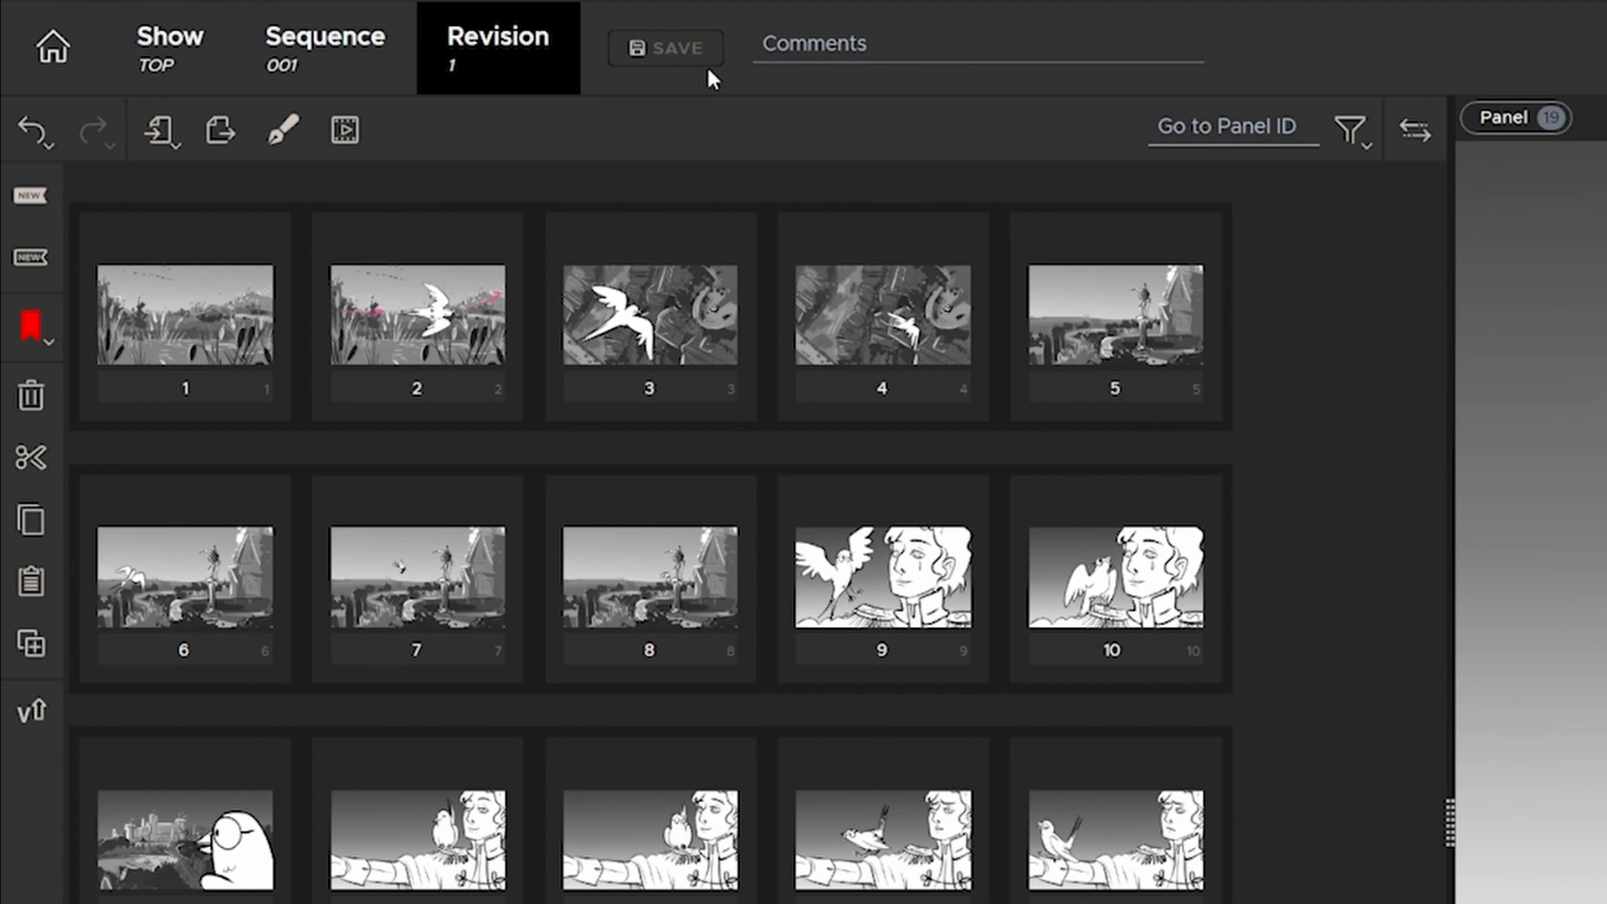
pyautogui.click(283, 129)
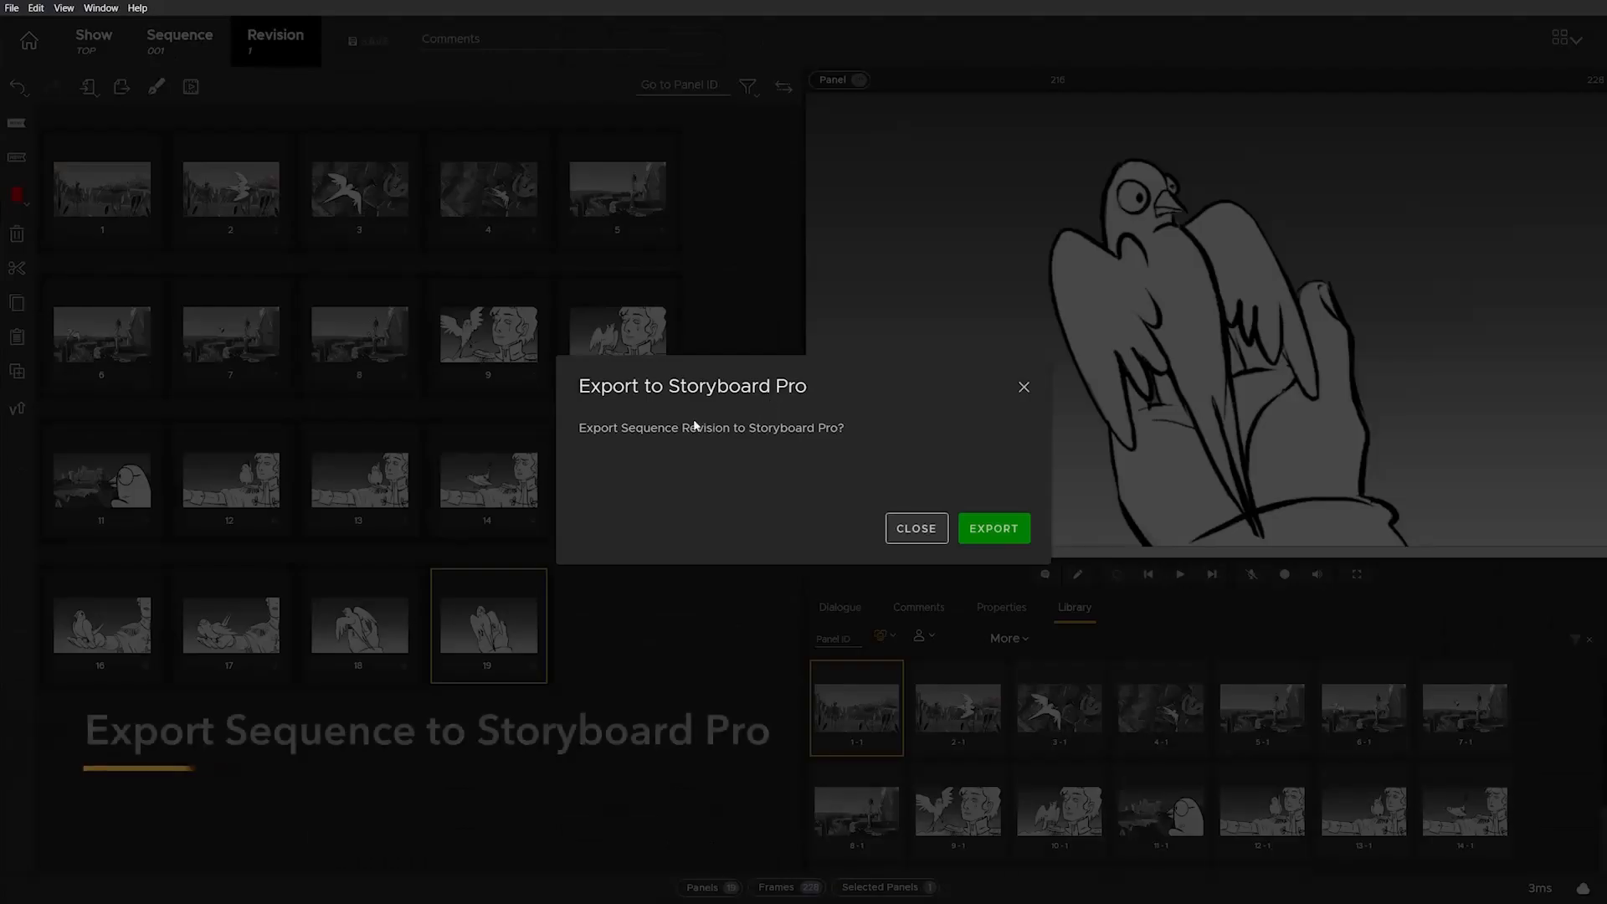
# Step: Confirm the export so revision 1 opens as a Storyboard Pro project
pyautogui.click(991, 528)
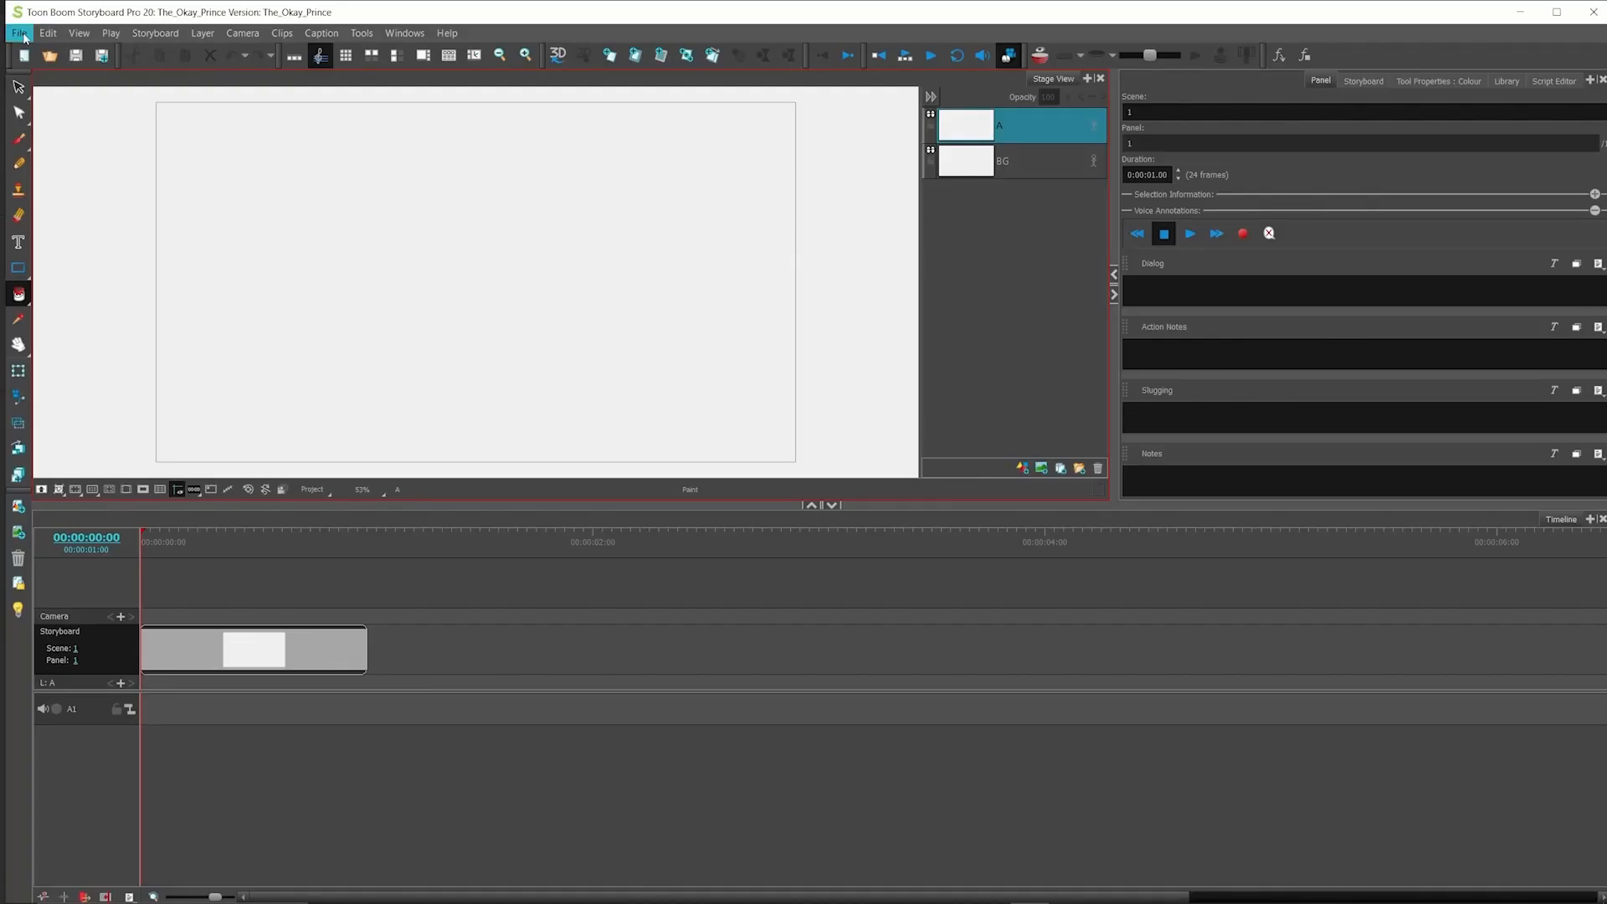
# Step: Import the exported Flix project so its panels fill the Storyboard Pro timeline
pyautogui.click(19, 33)
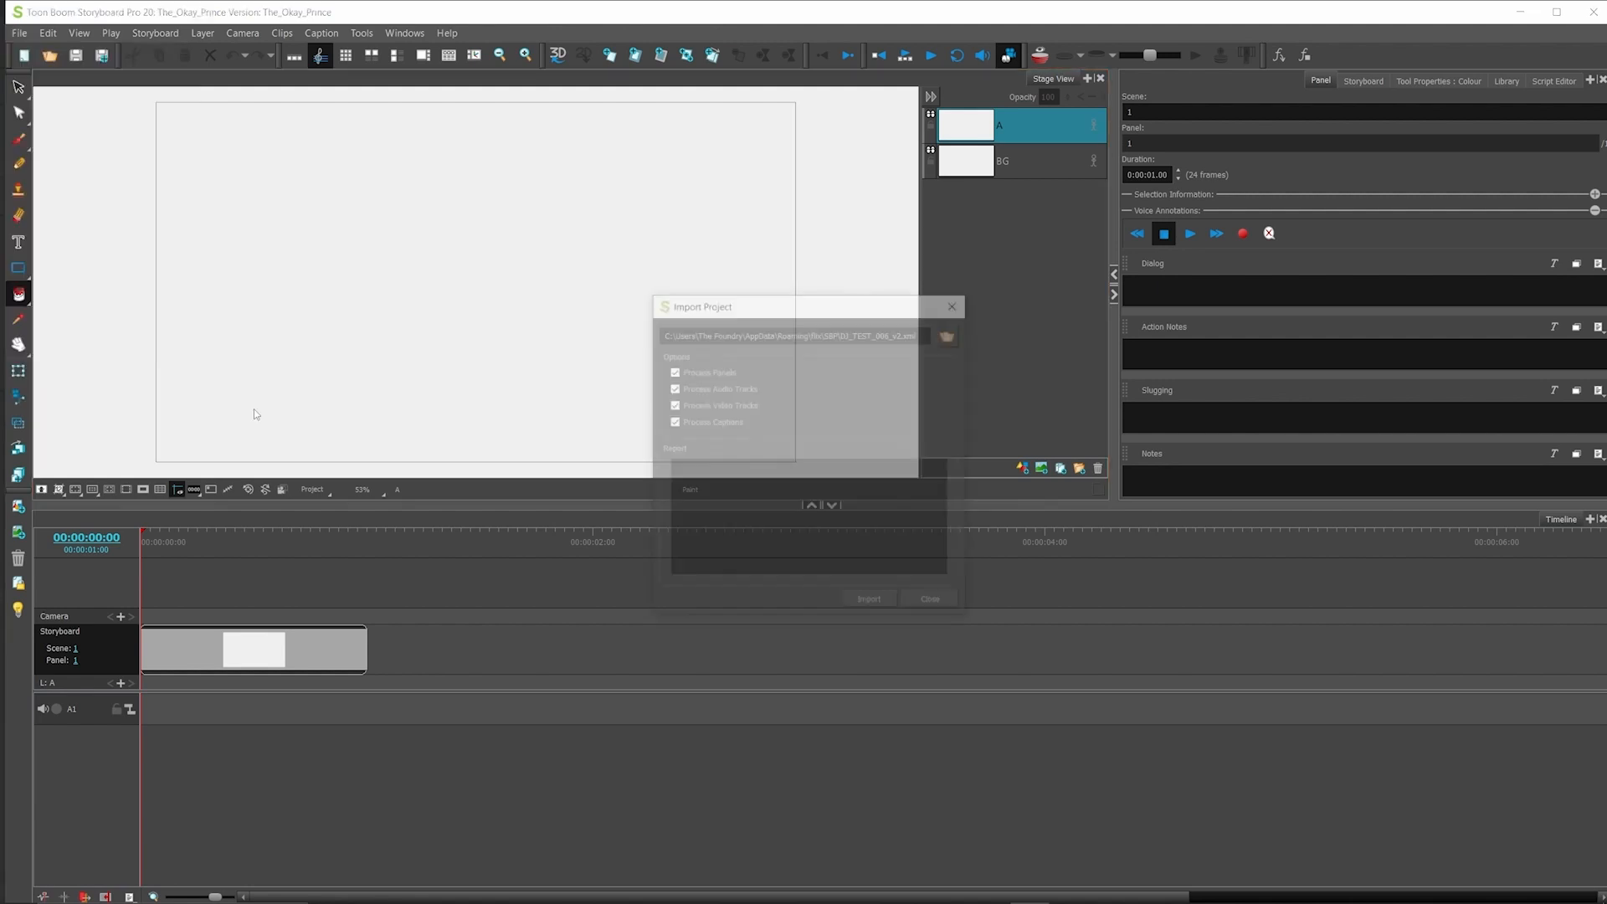
pyautogui.click(868, 599)
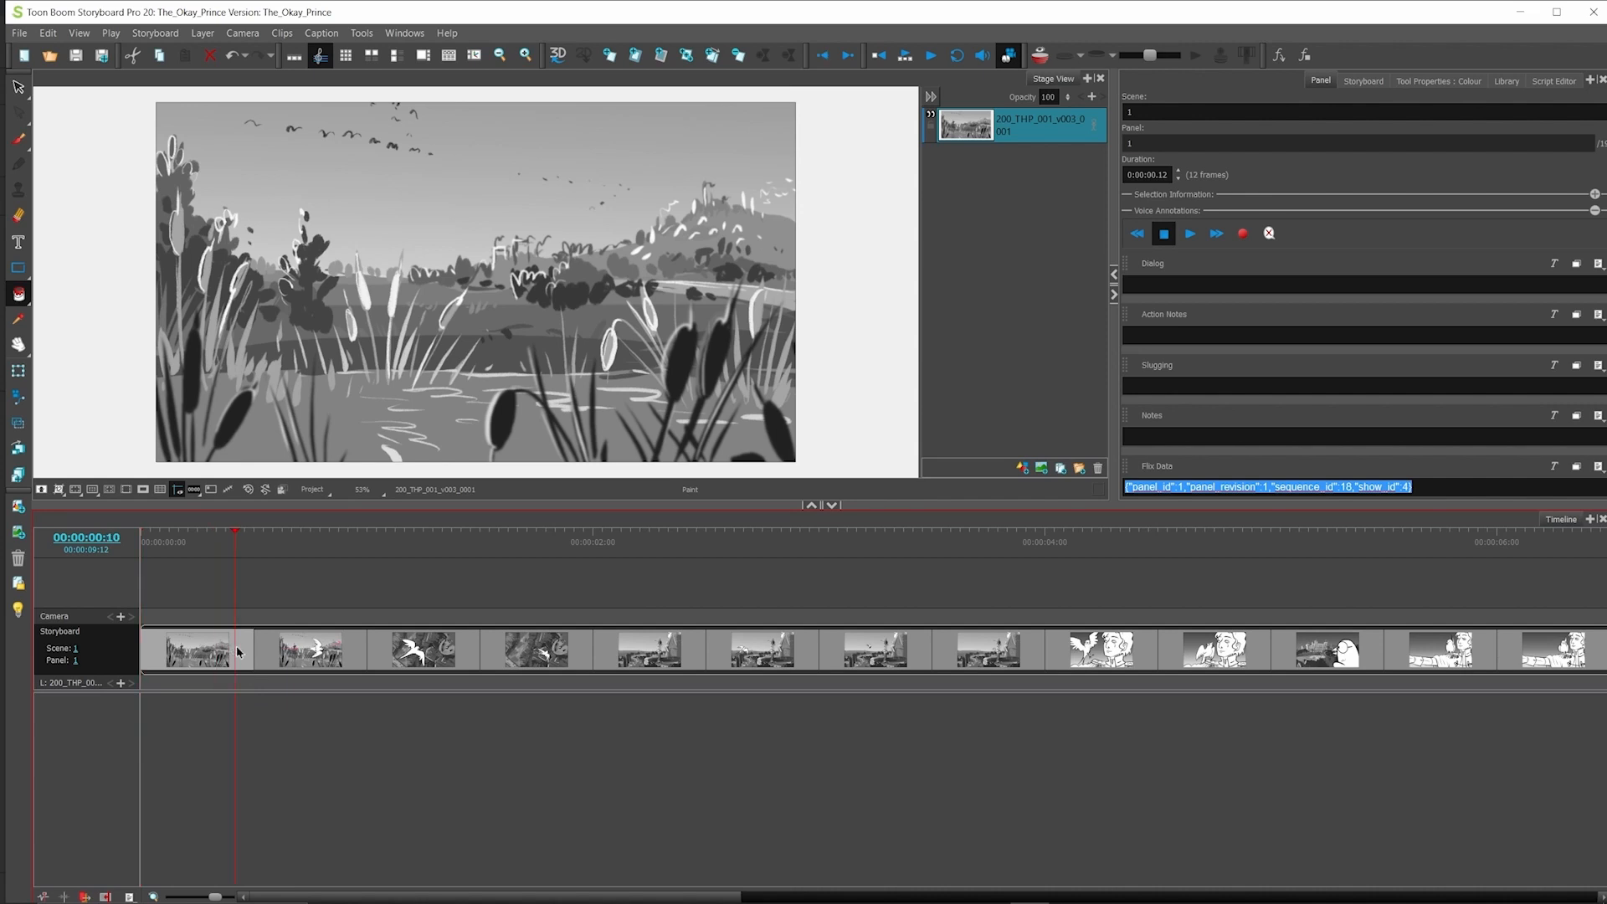
# Step: Finish in Storyboard Pro and return to Flix's revisions list showing revision 1
pyautogui.click(364, 652)
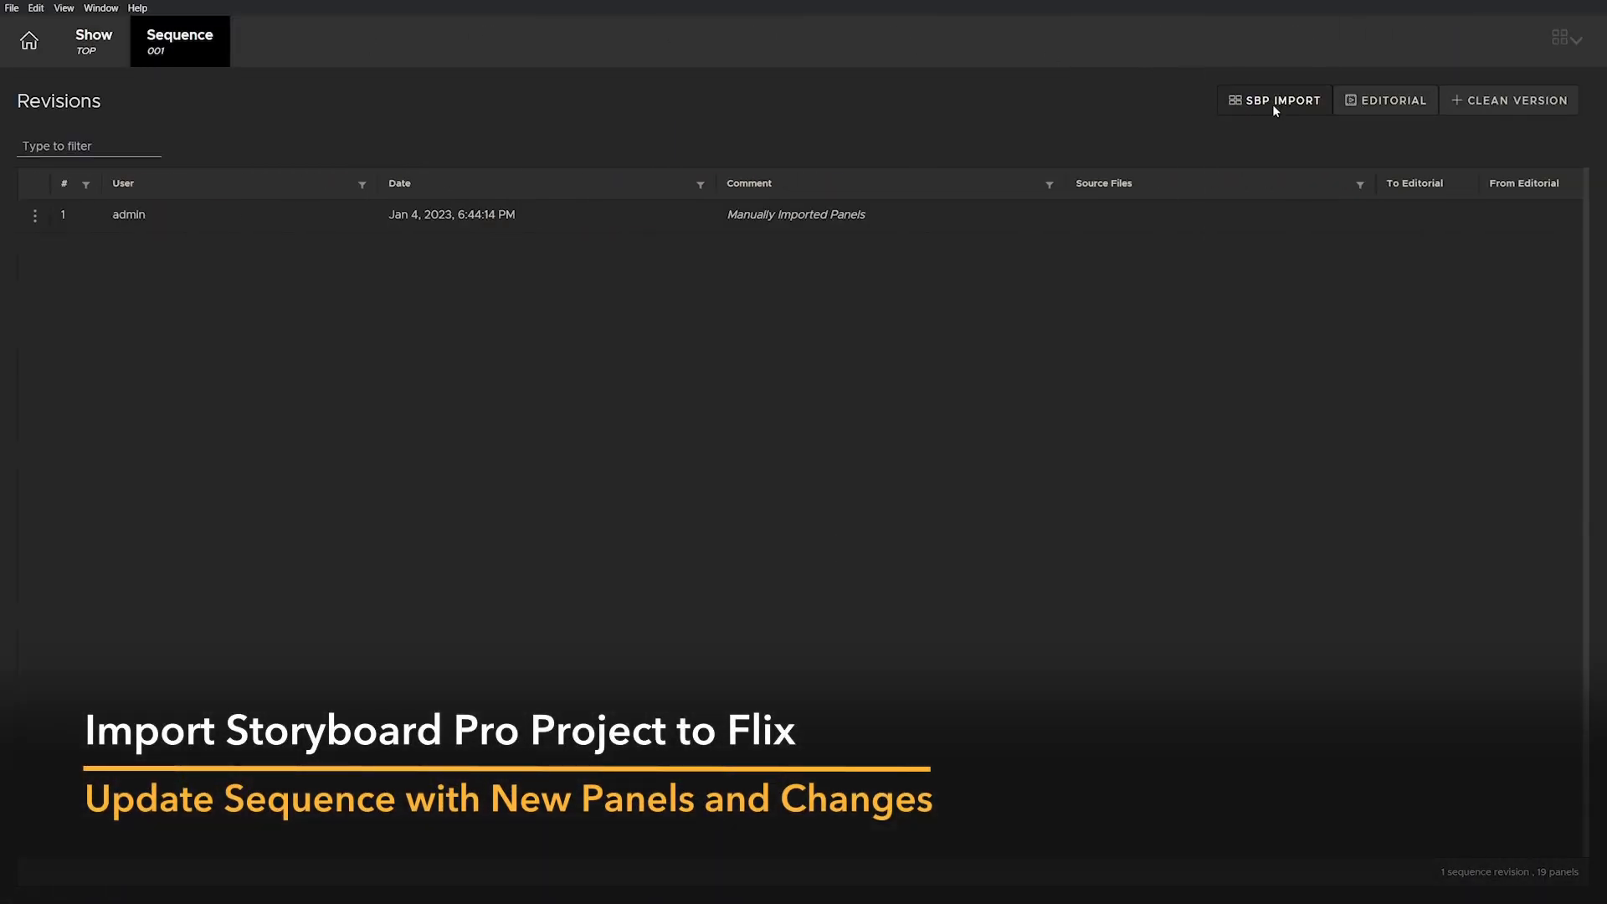
# Step: Set up an SBP import pointing at The_Okay_Prince.sbpz with the source file stored
pyautogui.click(1273, 100)
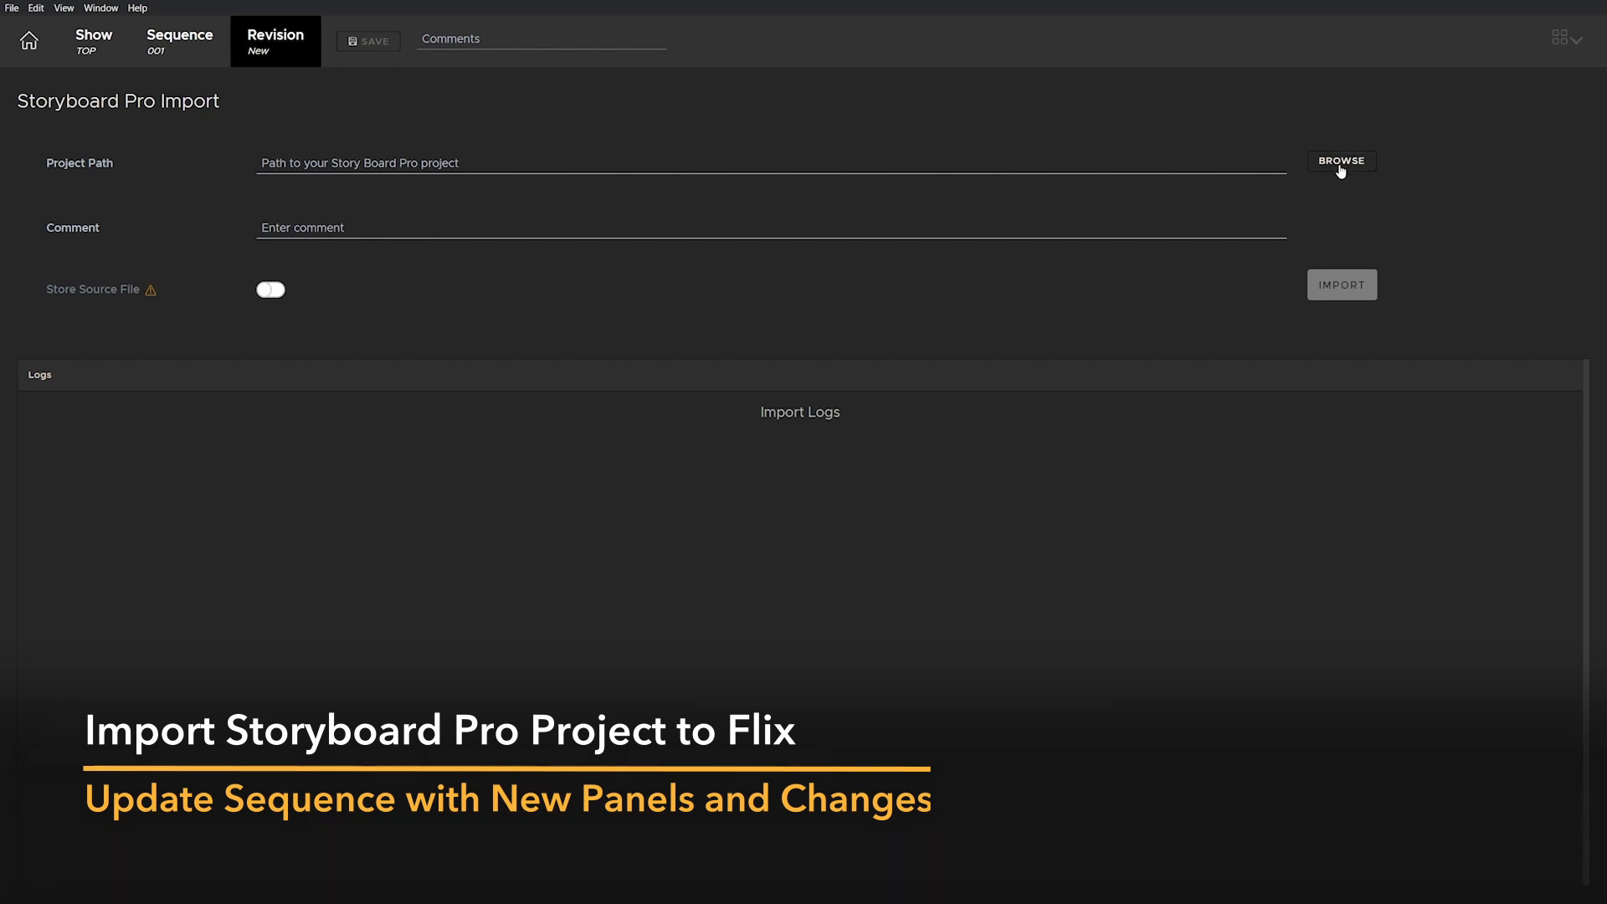
pyautogui.click(1339, 160)
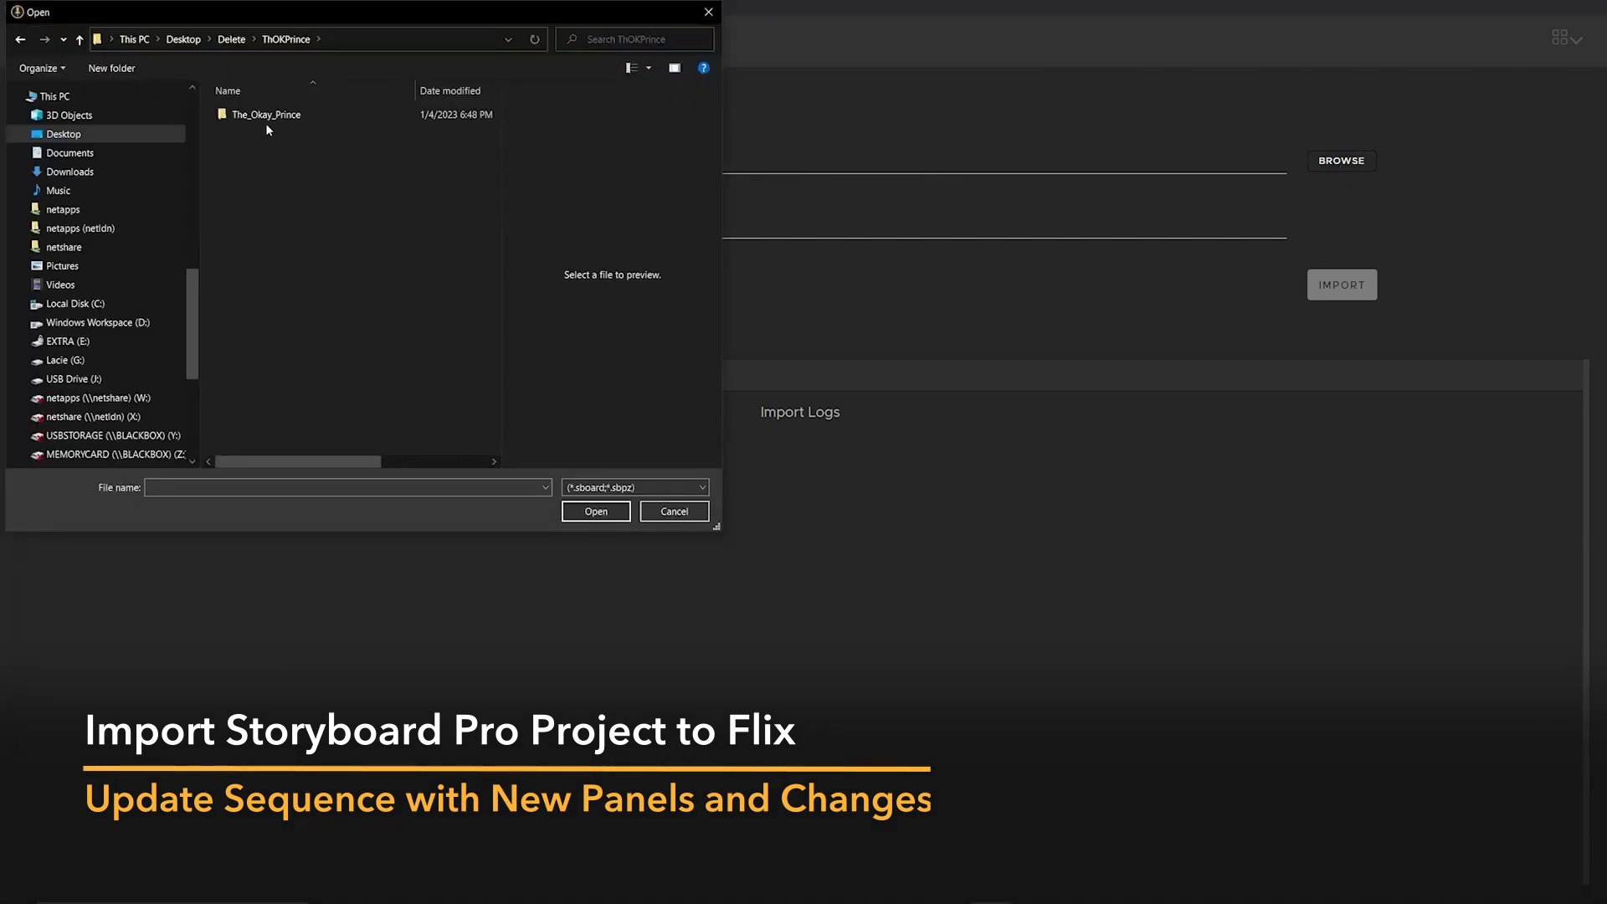
pyautogui.doubleClick(267, 114)
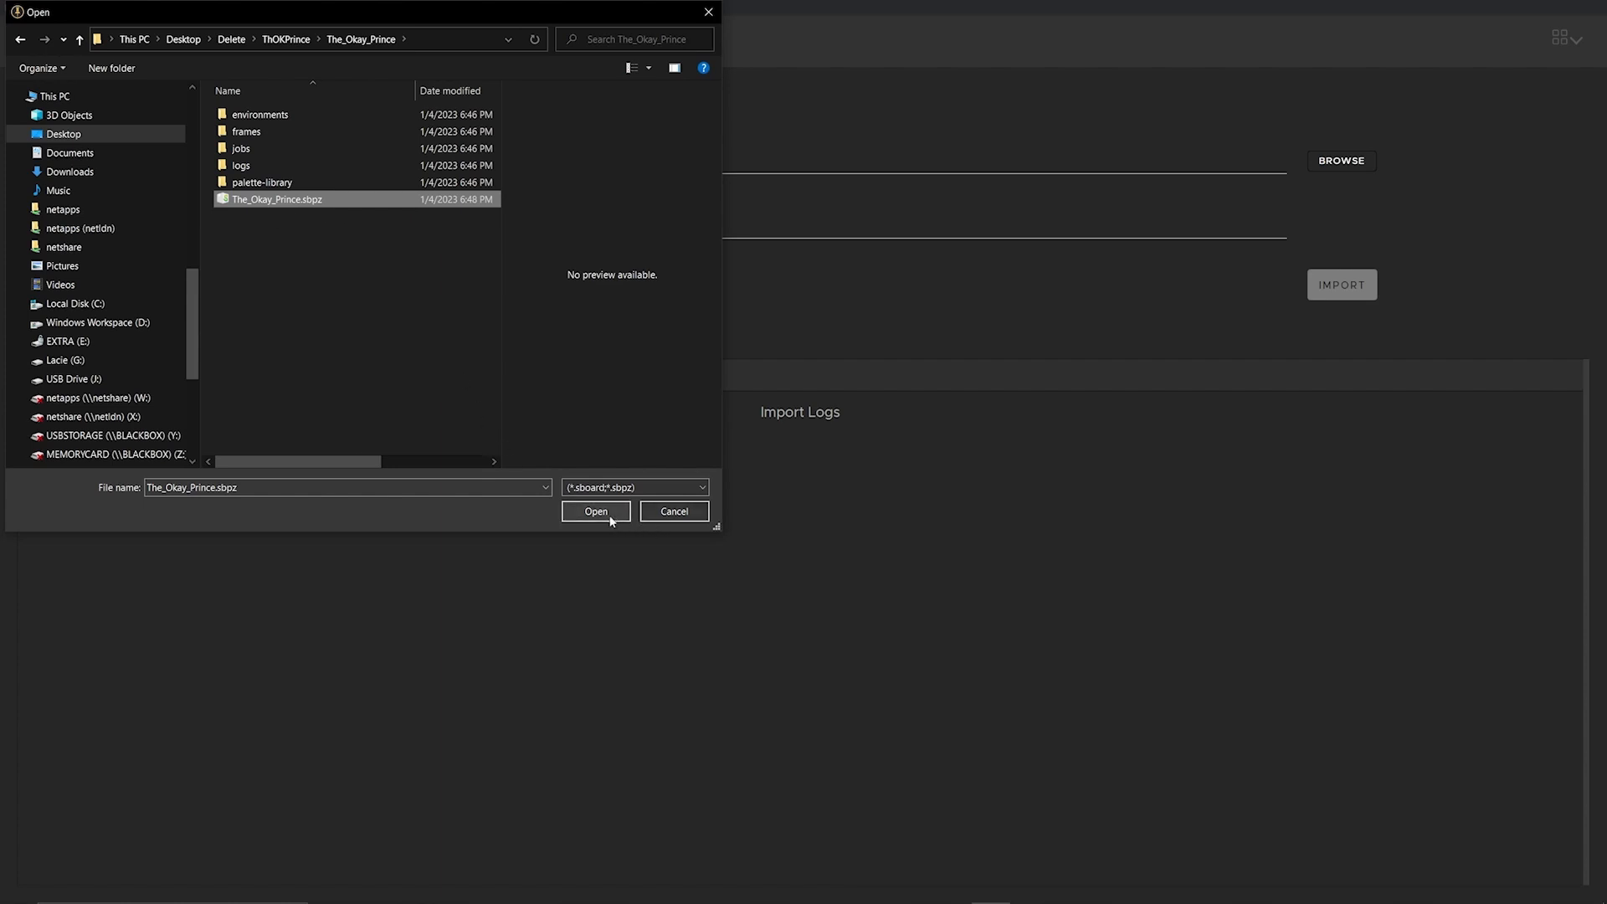
pyautogui.click(594, 511)
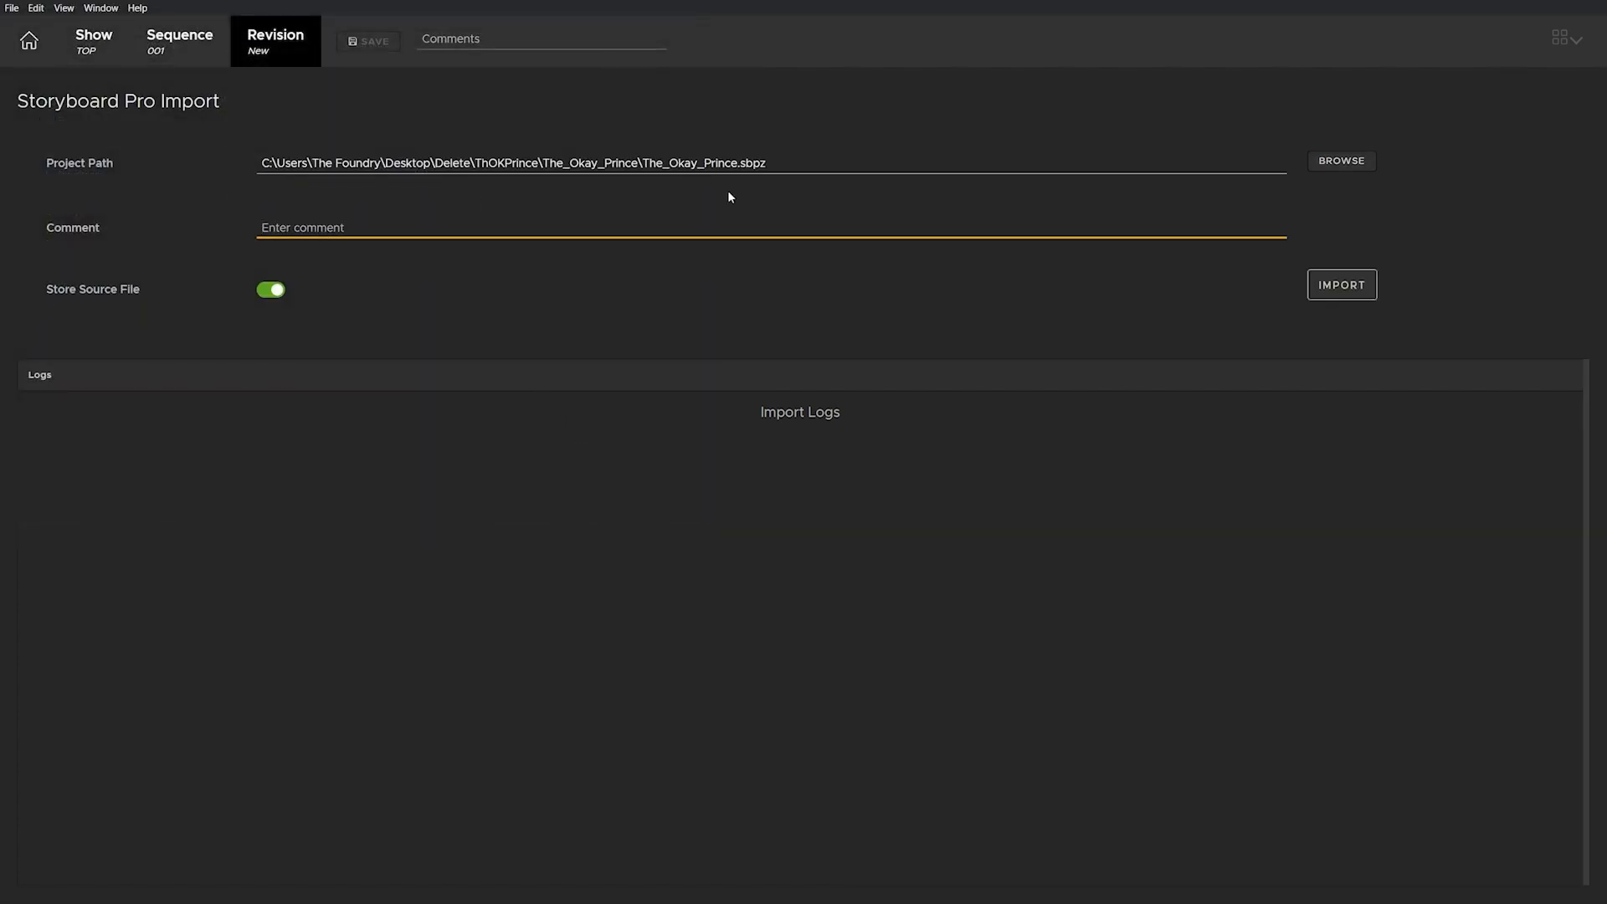
# Step: Import the project as a new revision commented 'Added panel in SBP'
pyautogui.write('Added panel in SBP')
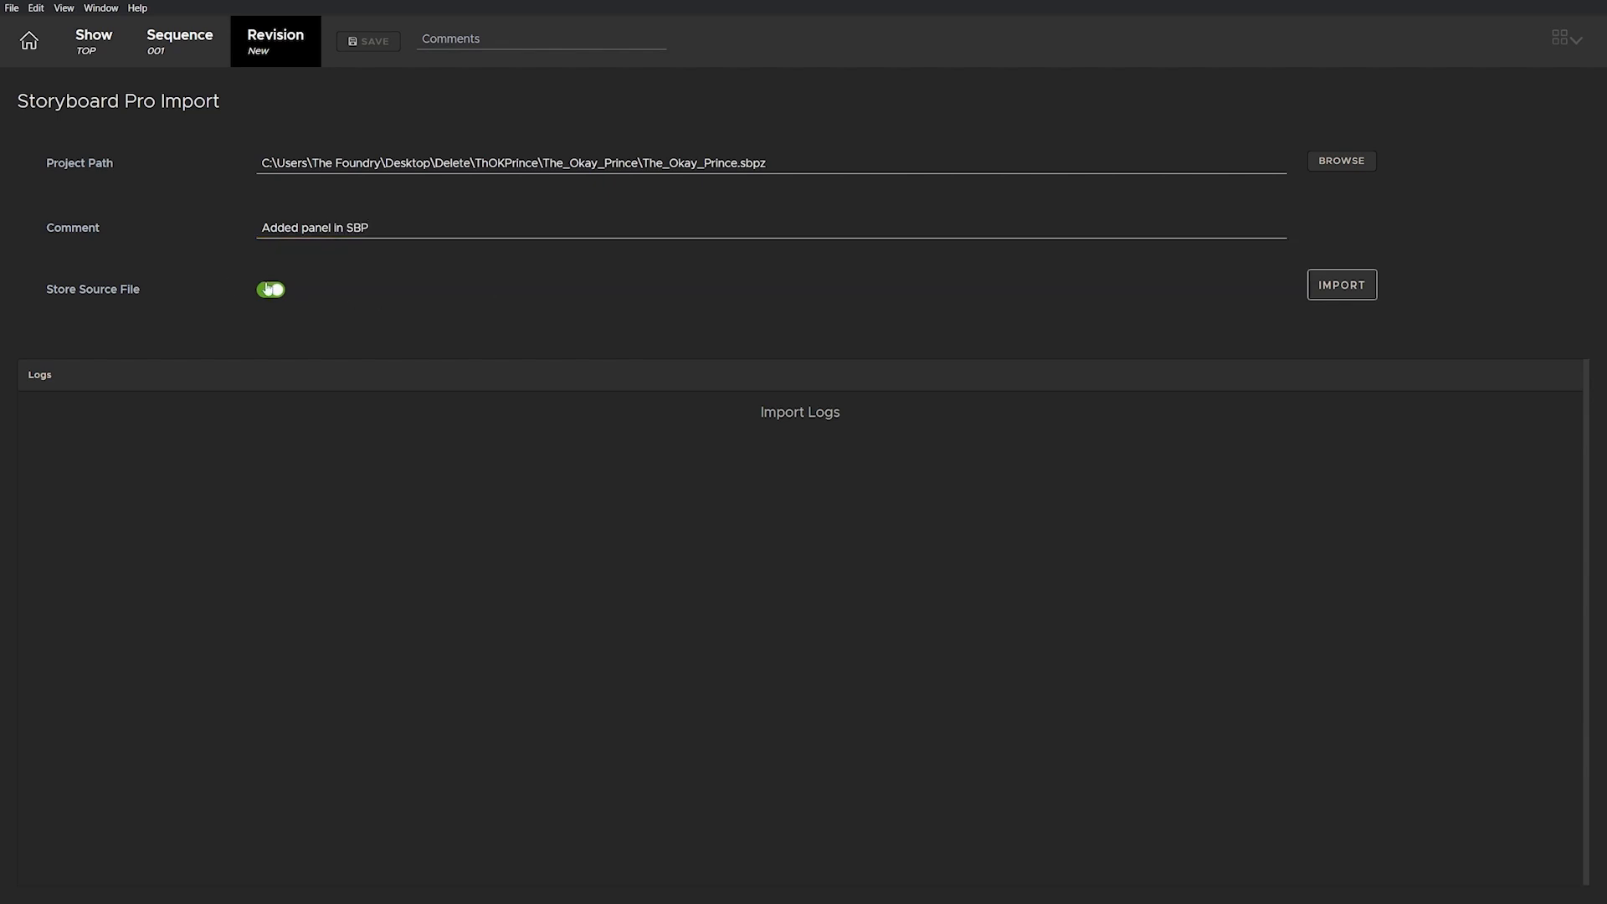
pyautogui.click(1342, 284)
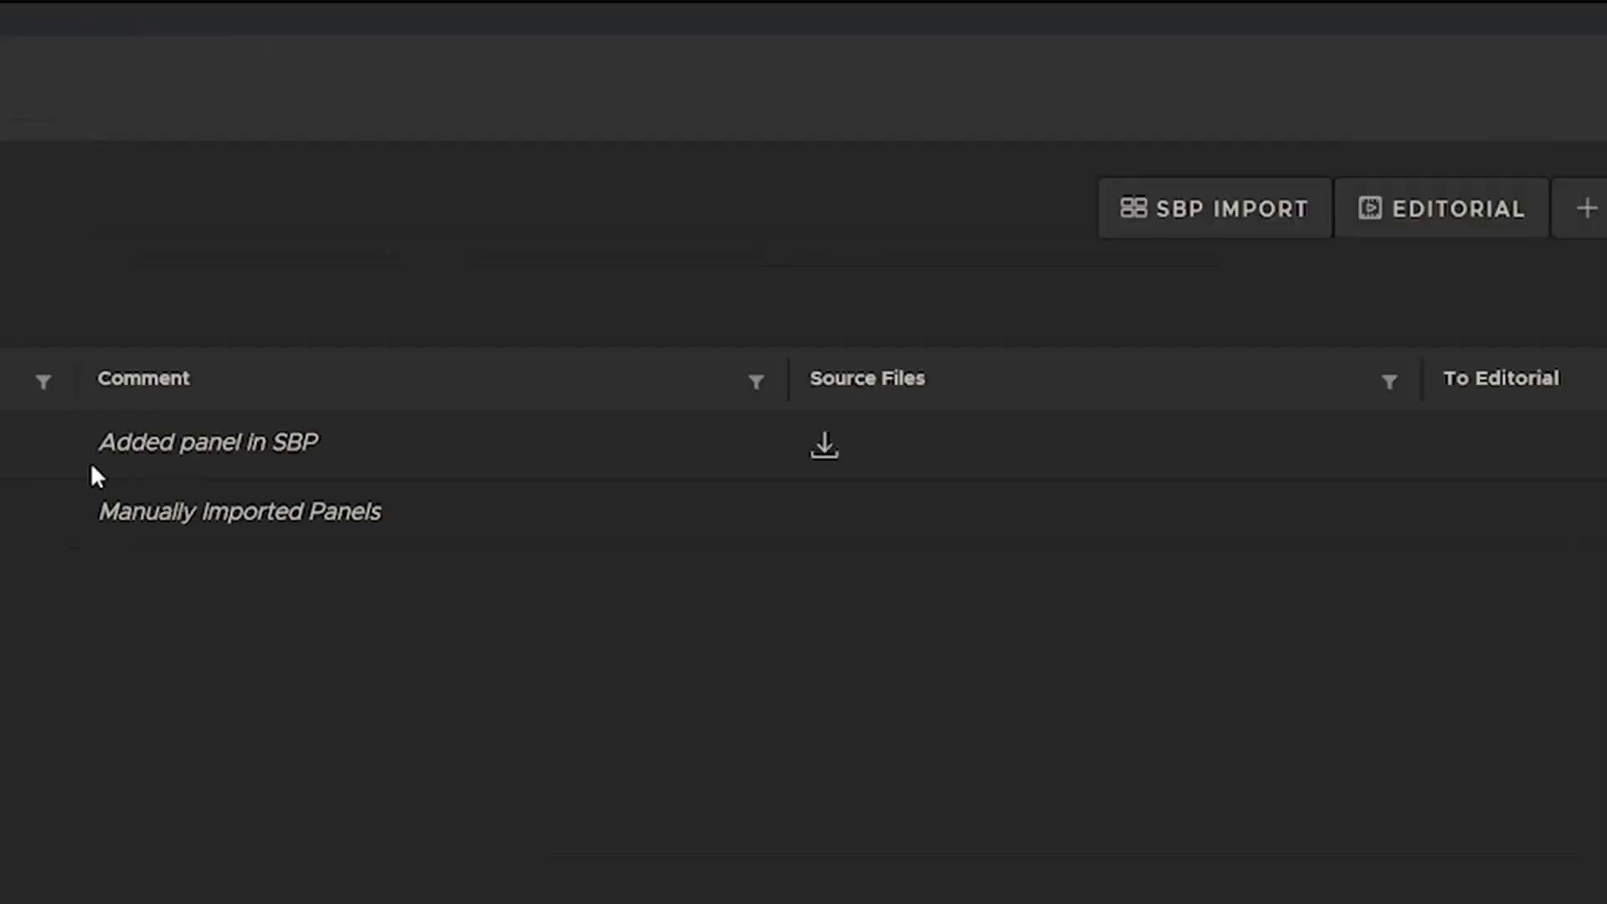
pyautogui.moveTo(832, 463)
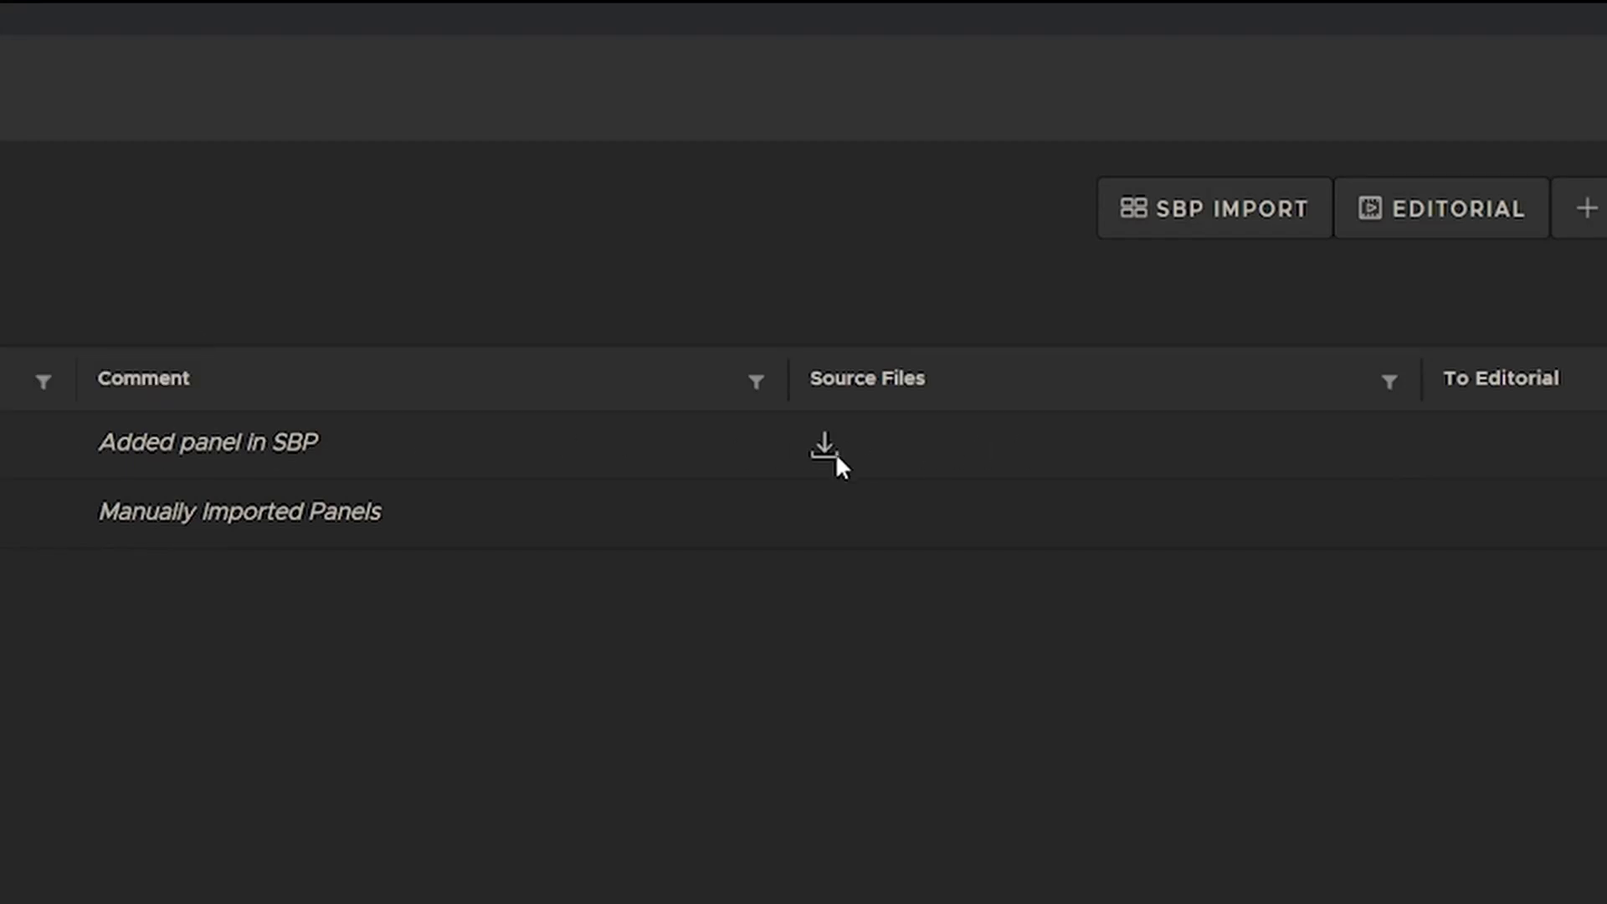
pyautogui.moveTo(814, 465)
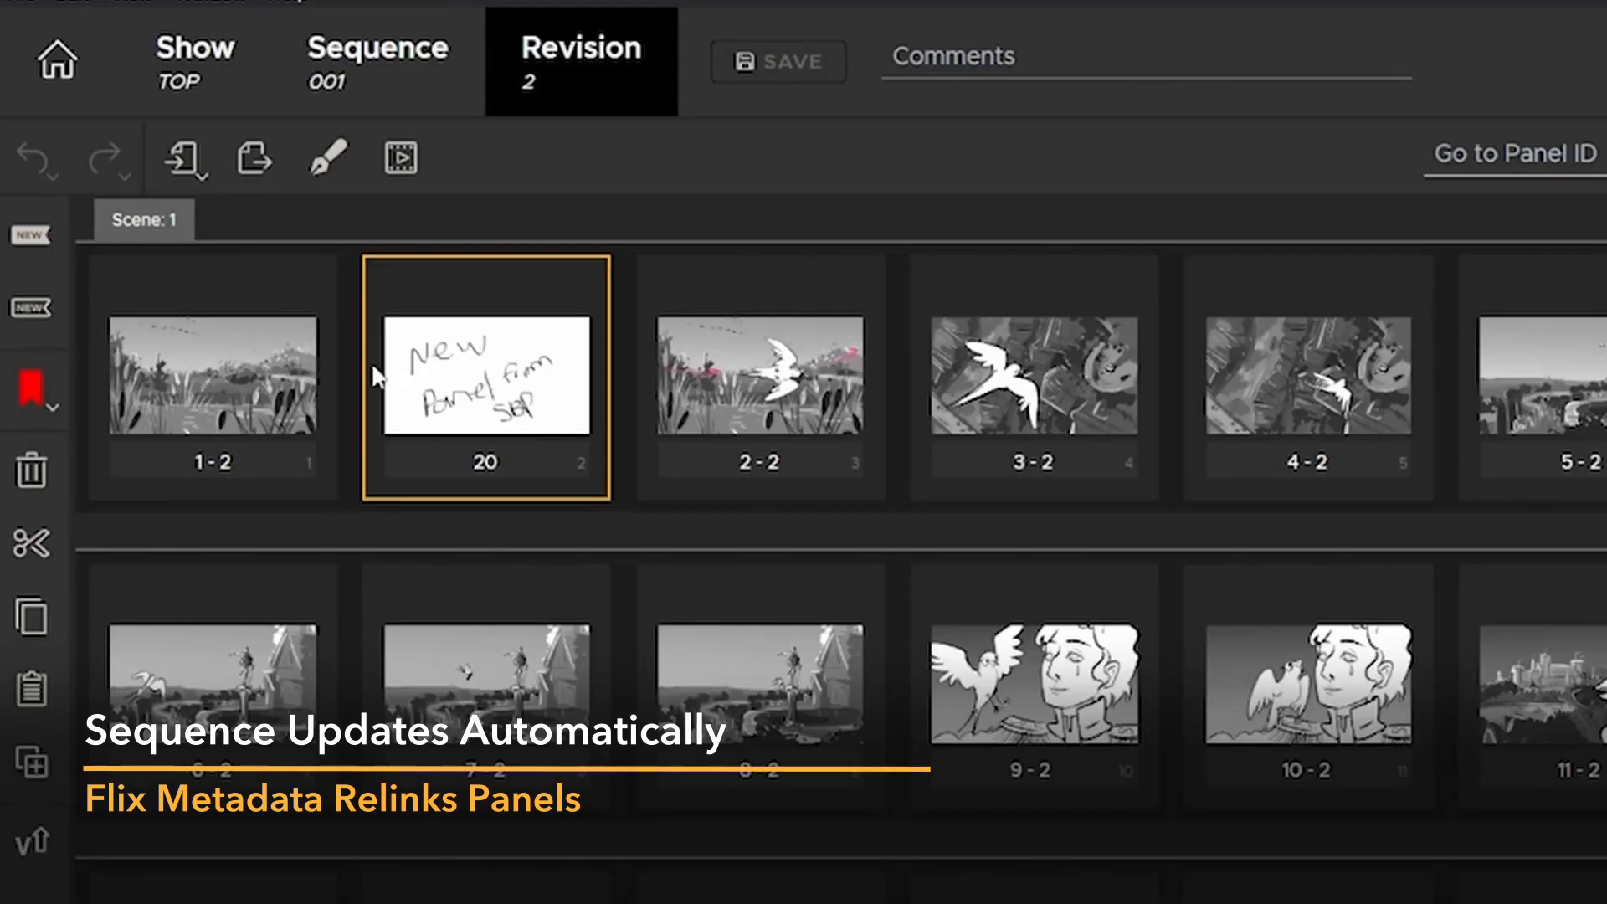
pyautogui.moveTo(256, 400)
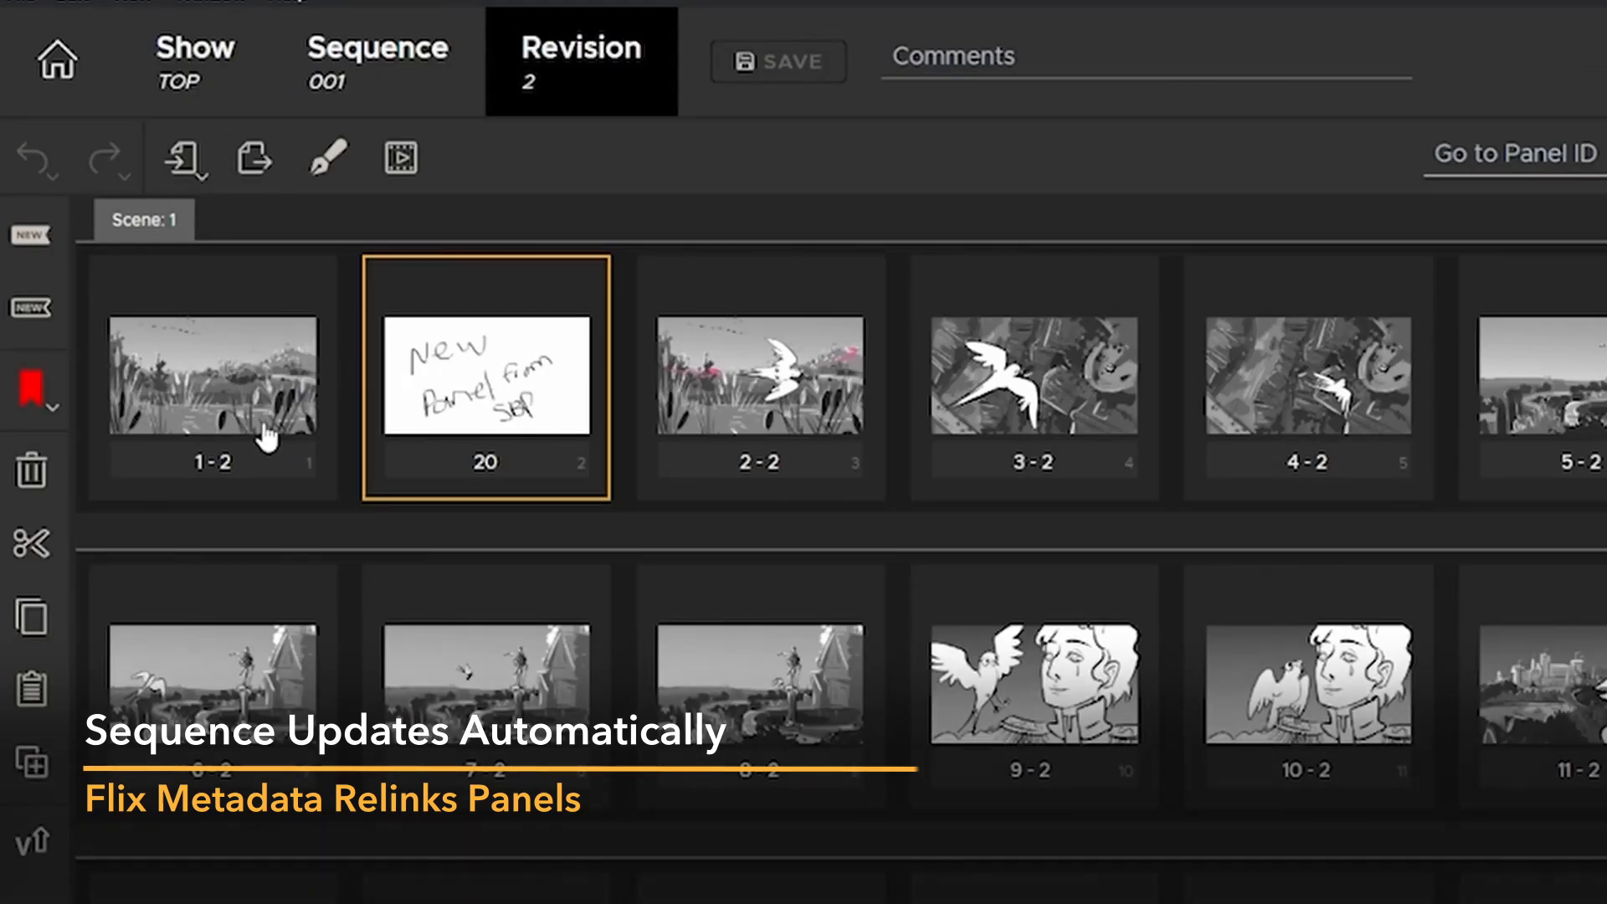
# Step: Review versioned panel 1-2 and new panel 20, then view panel 1's Flix Data in Storyboard Pro
pyautogui.click(212, 374)
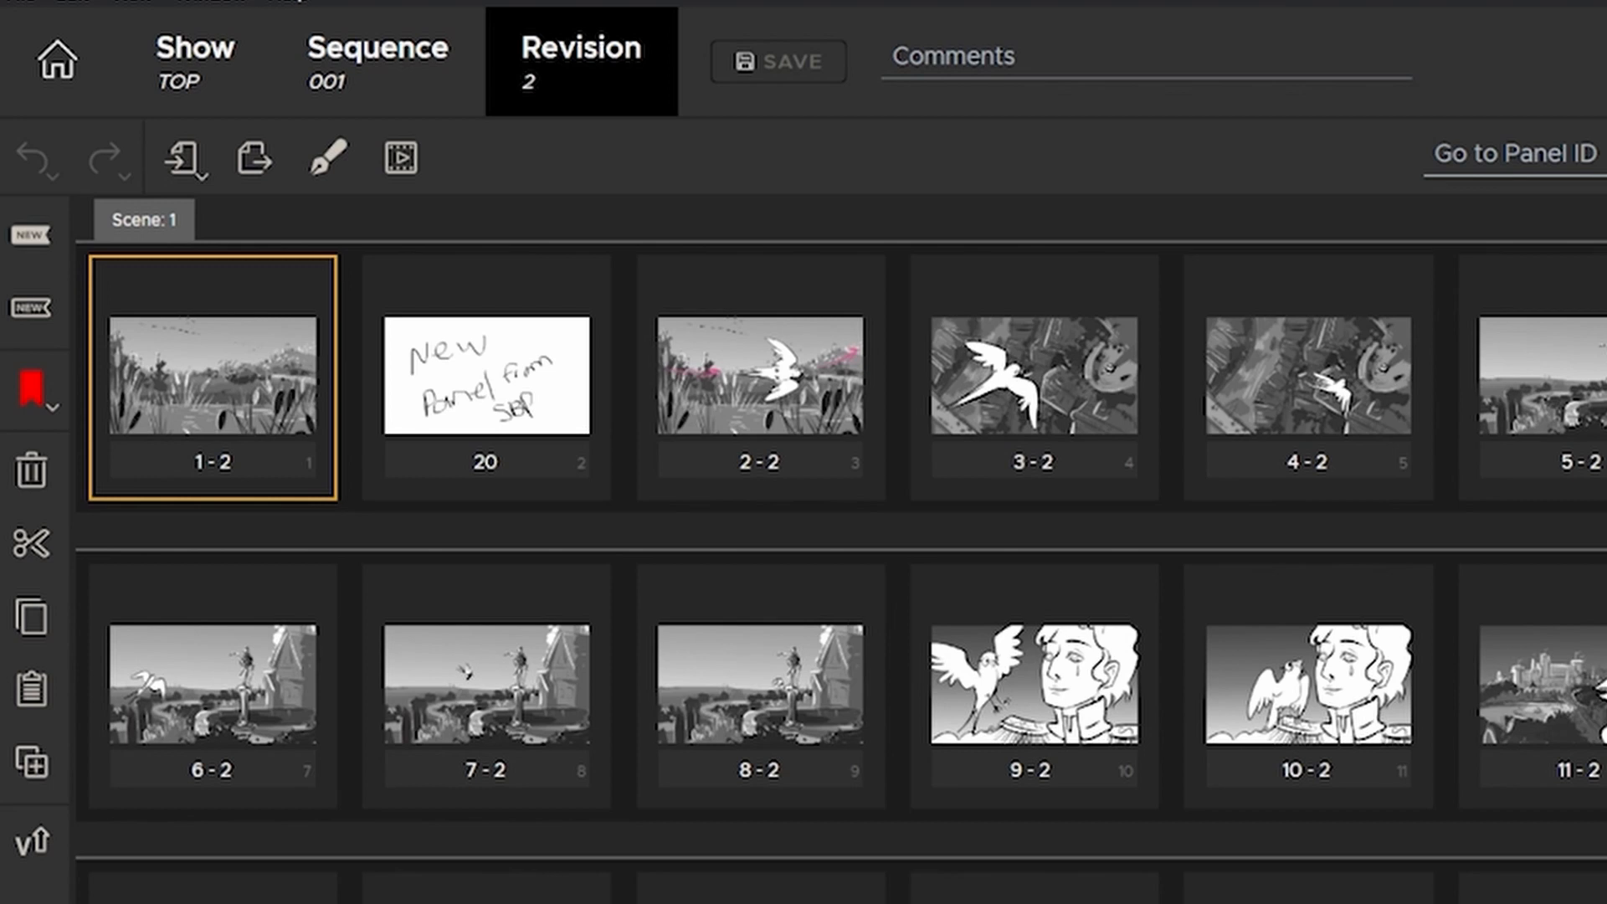
pyautogui.click(486, 376)
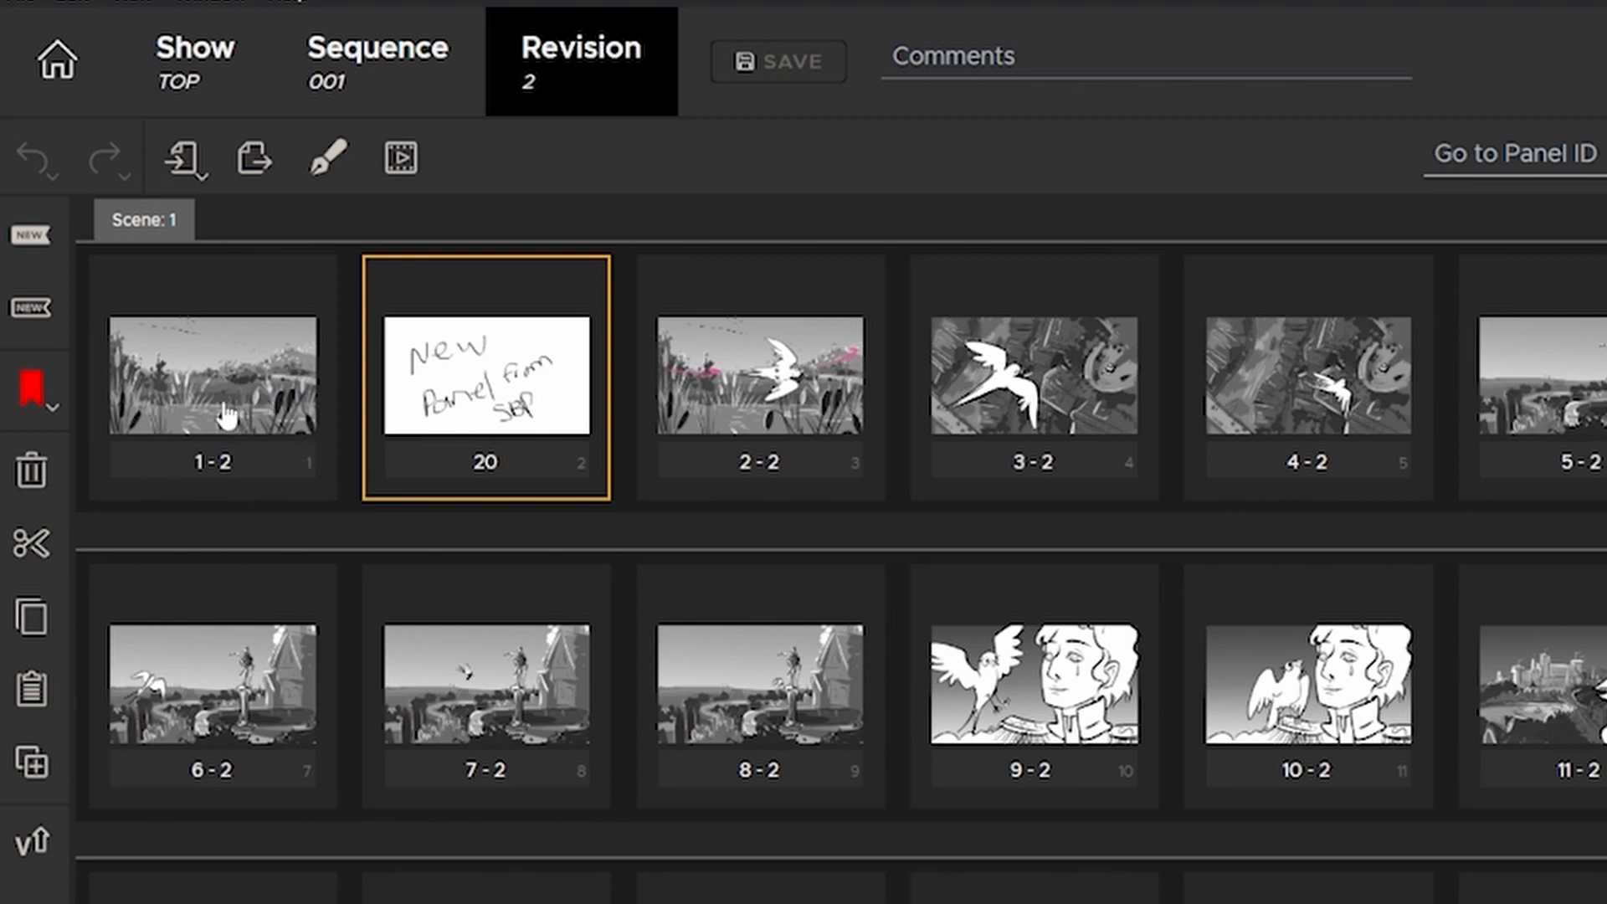
pyautogui.click(212, 375)
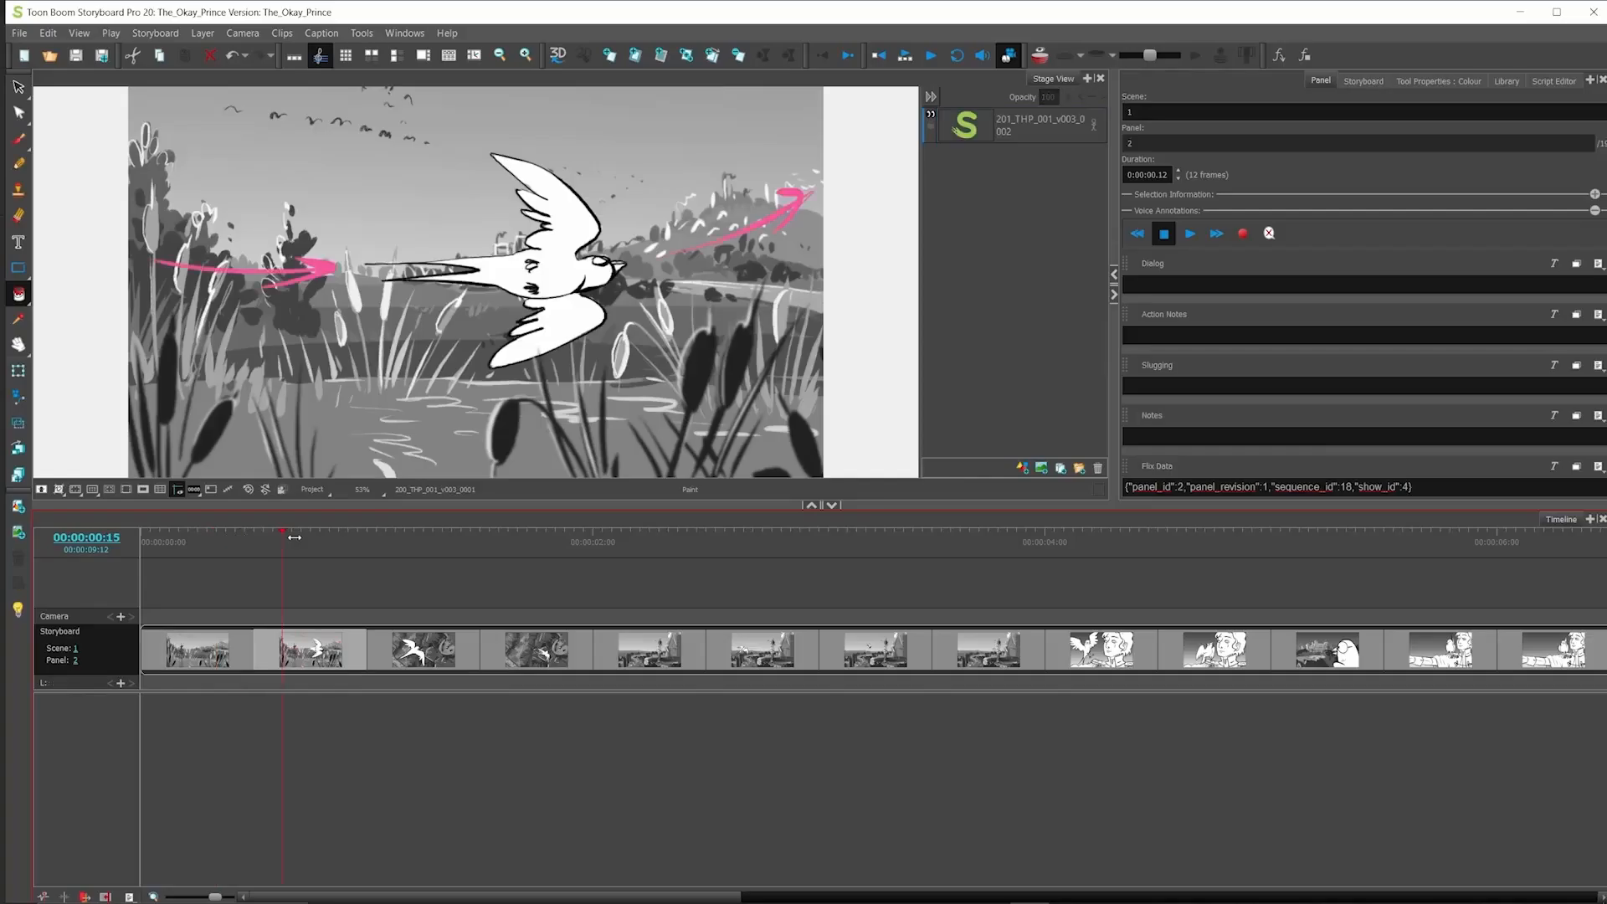
pyautogui.click(195, 647)
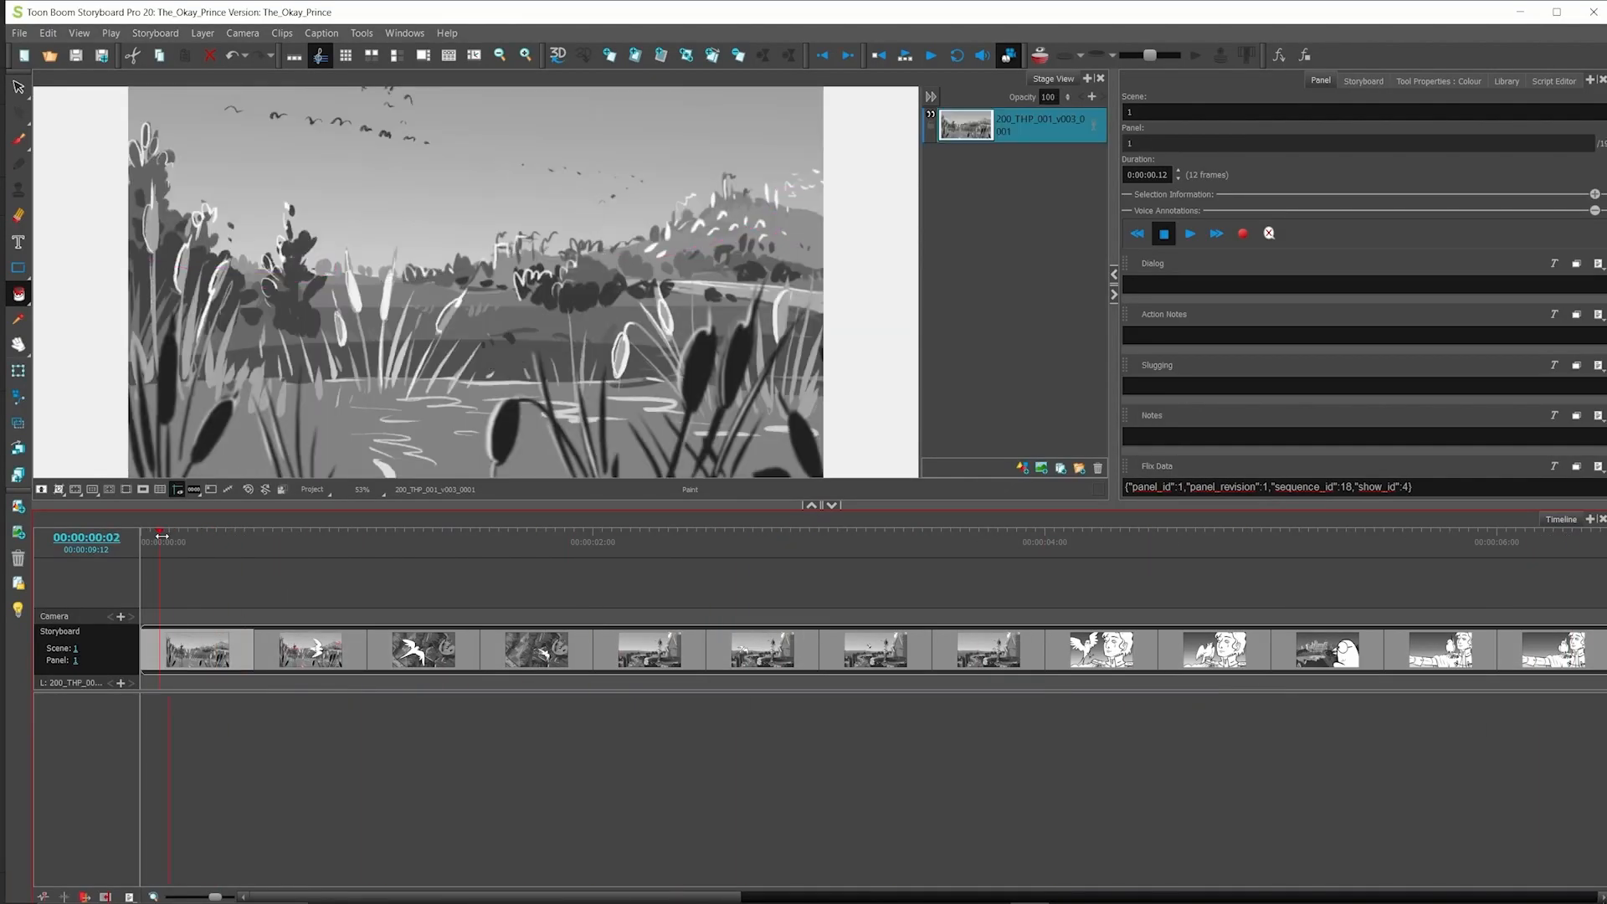